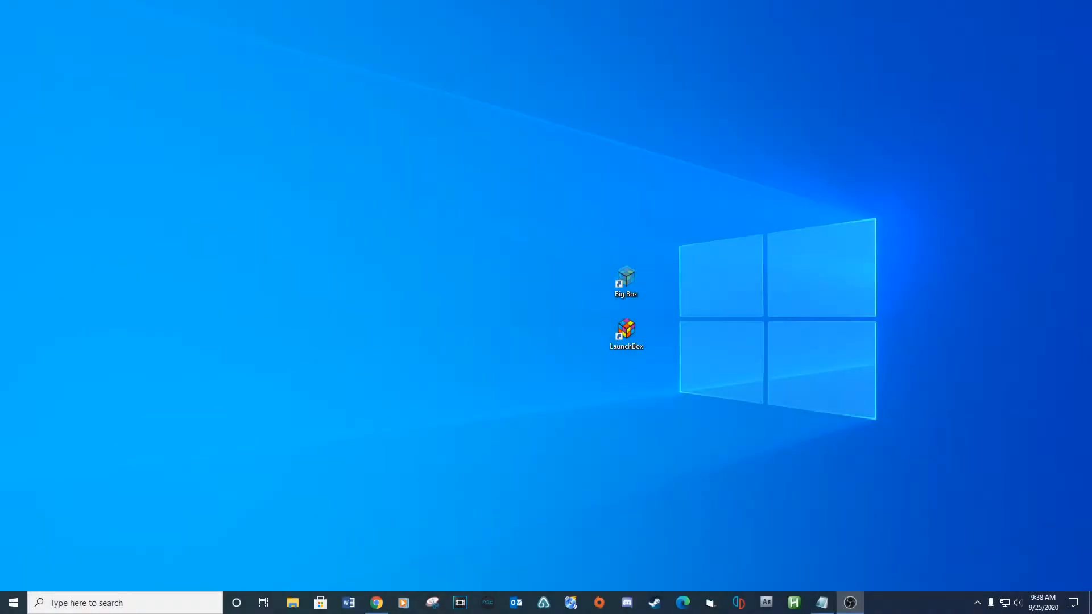
Download USBHelperInstaller.exe from the USBHelperInstaller Version 1.2 GitHub release page
click(375, 602)
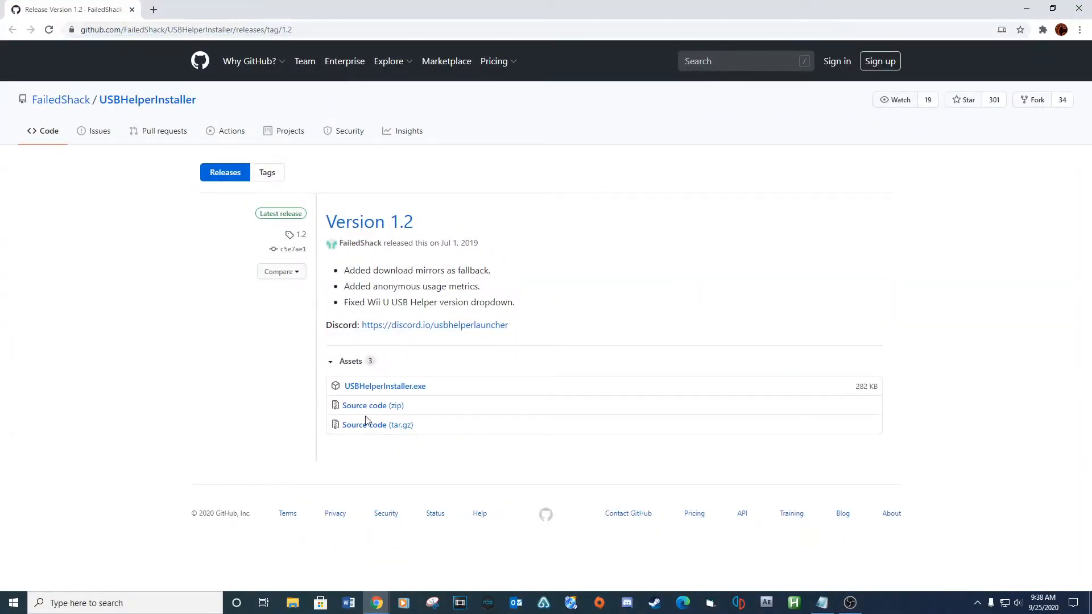
click(378, 425)
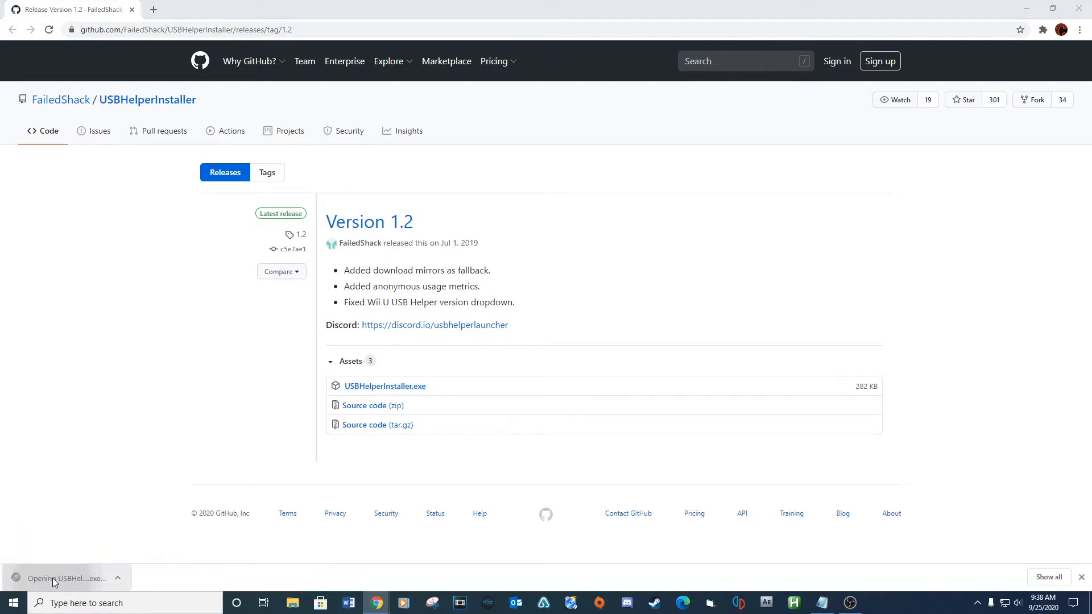
Run the installer, accept the license, keep the default version and folder, and finish with Run USBHelperLauncher checked
click(63, 578)
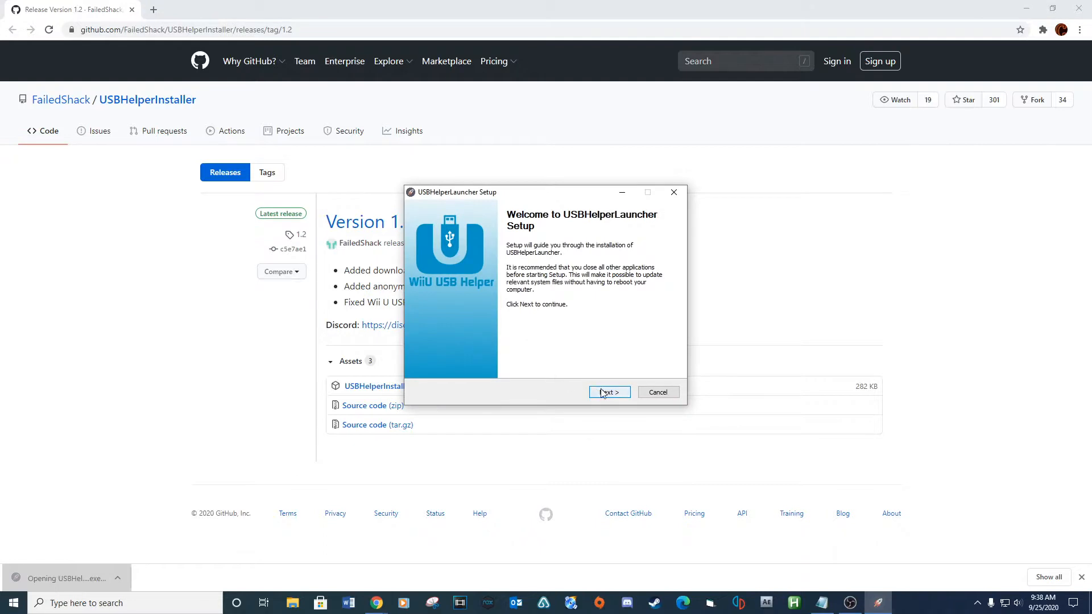
click(608, 392)
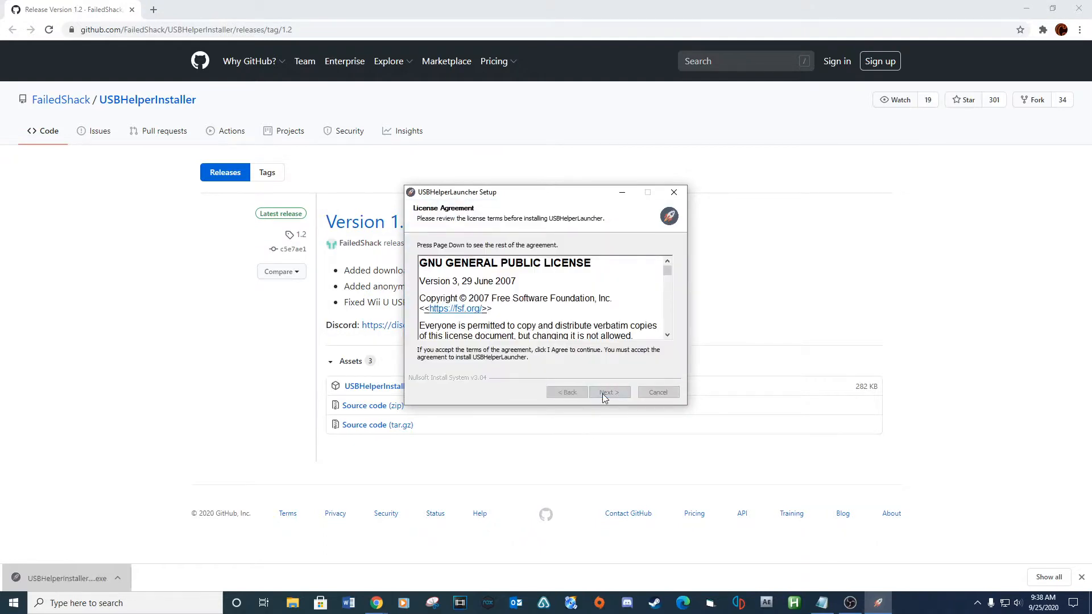
click(608, 392)
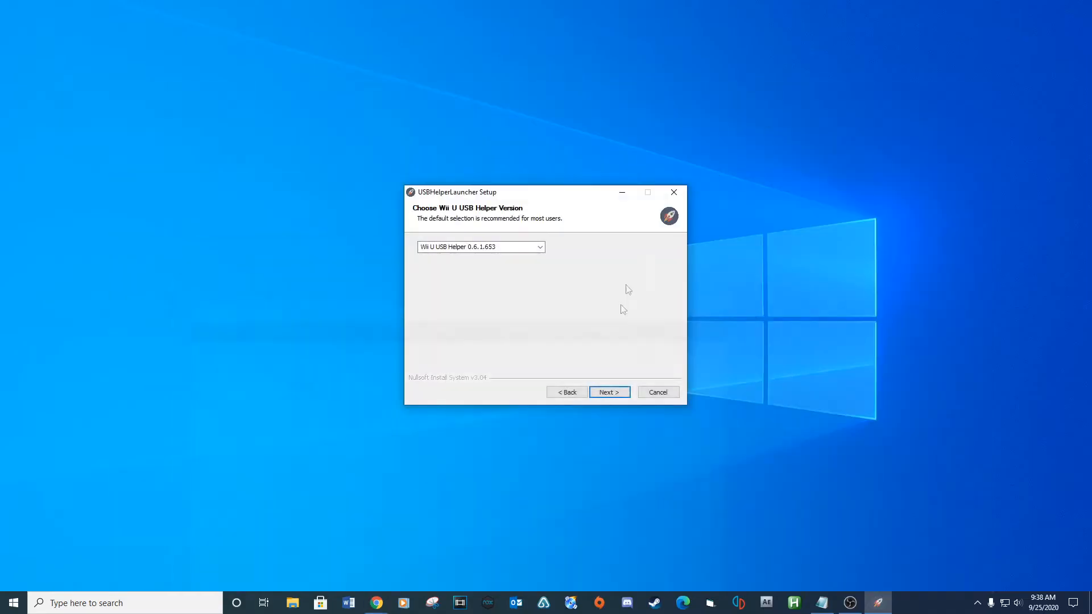
click(608, 391)
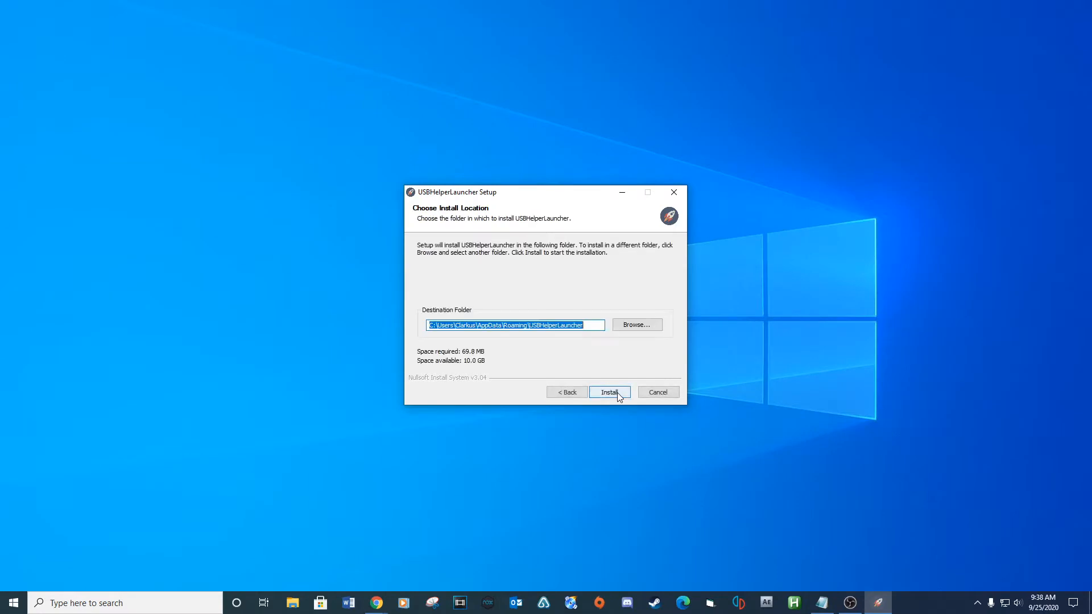
click(609, 392)
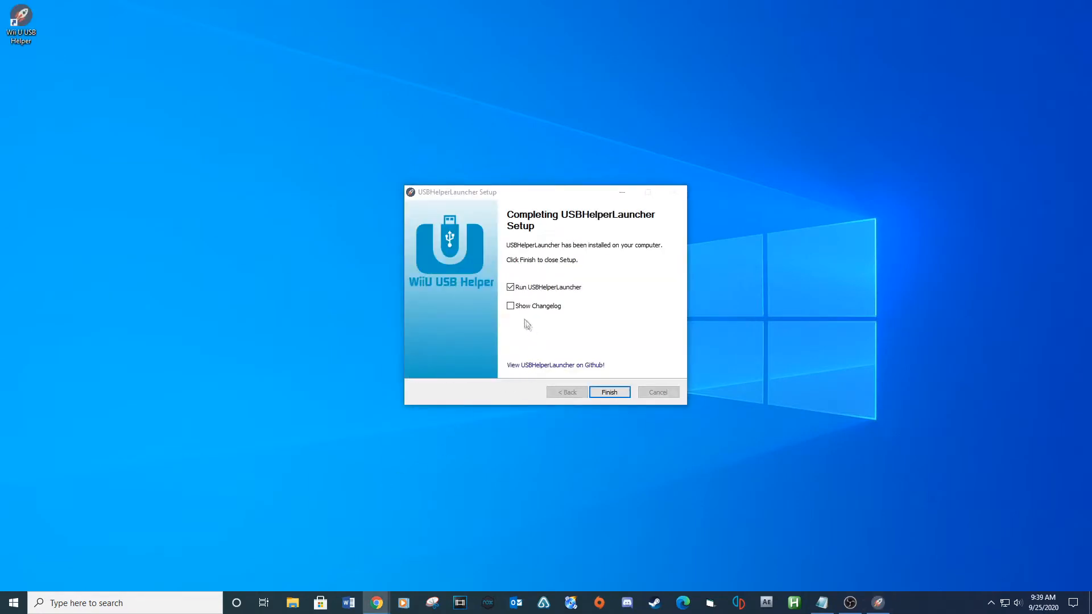
click(608, 391)
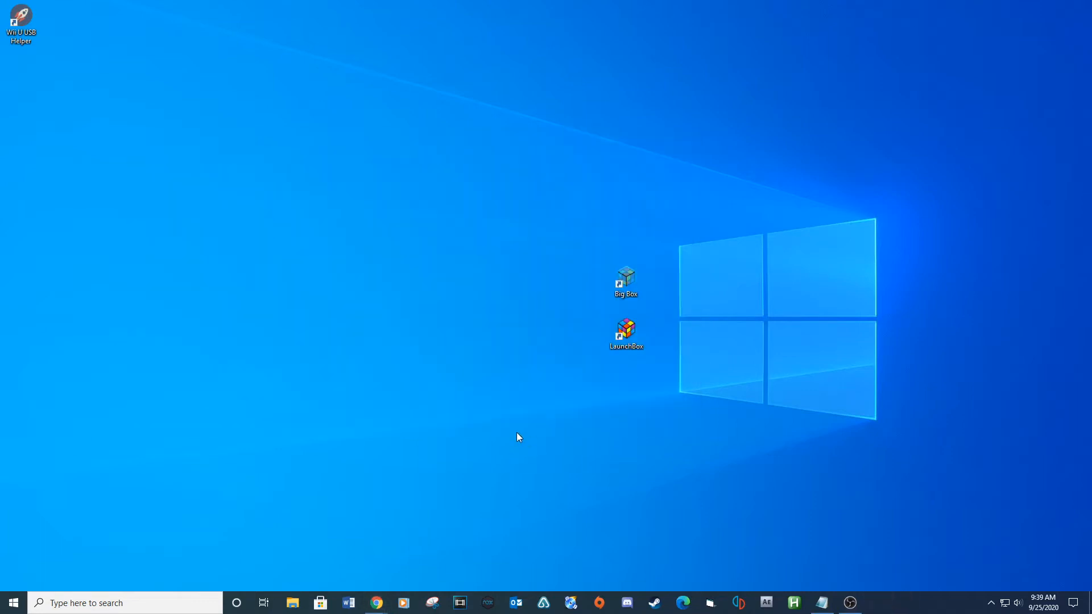
Move the Wii U USB Helper shortcut beside Big Box, launch it, and accept the terms and disclaimer
drag(21, 21, 583, 285)
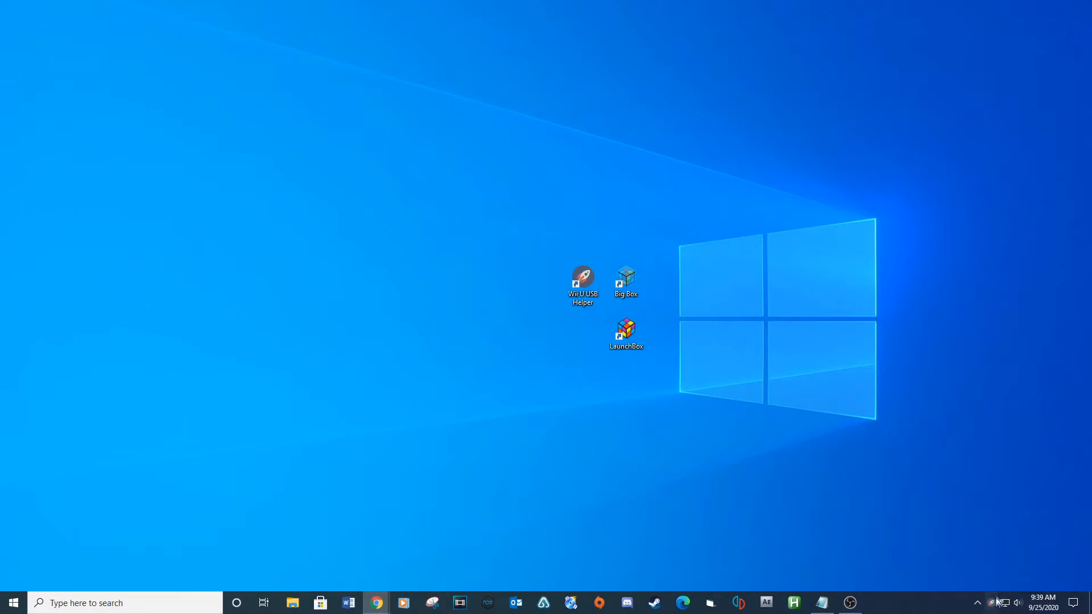
double_click(582, 282)
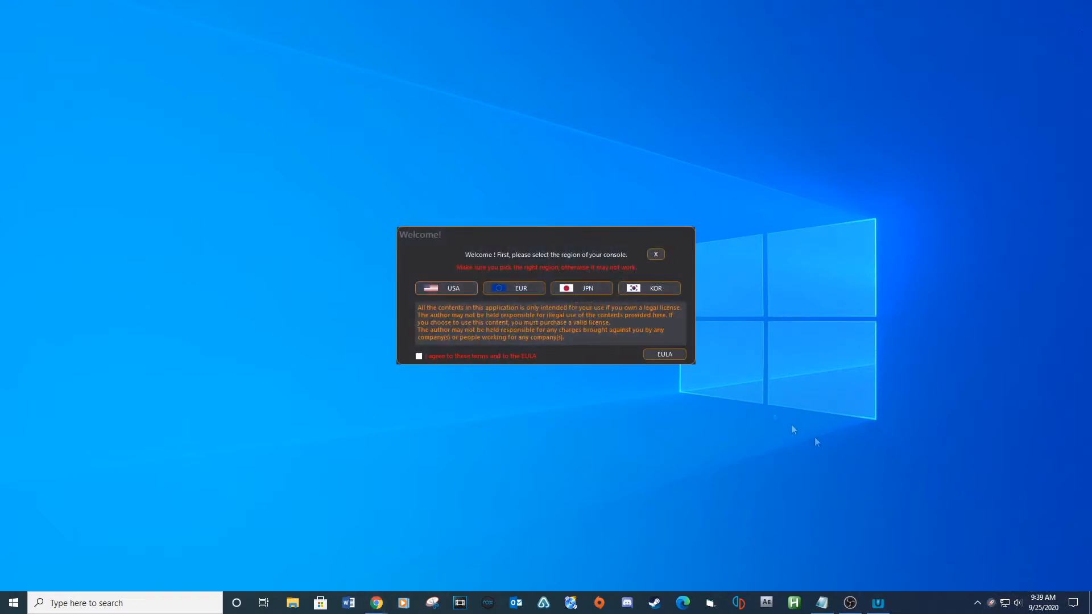
click(419, 356)
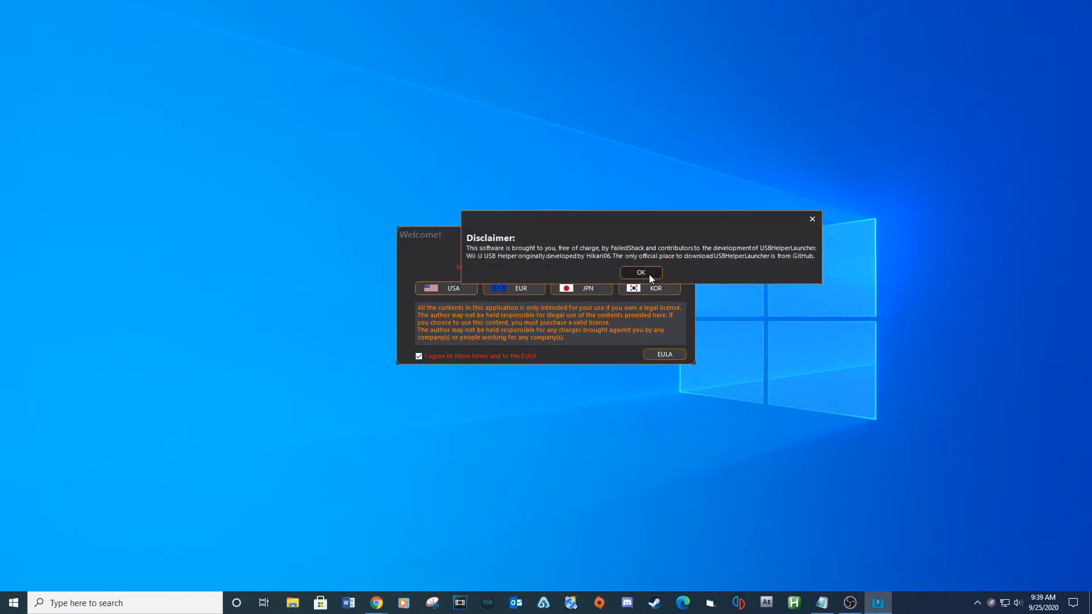
click(639, 272)
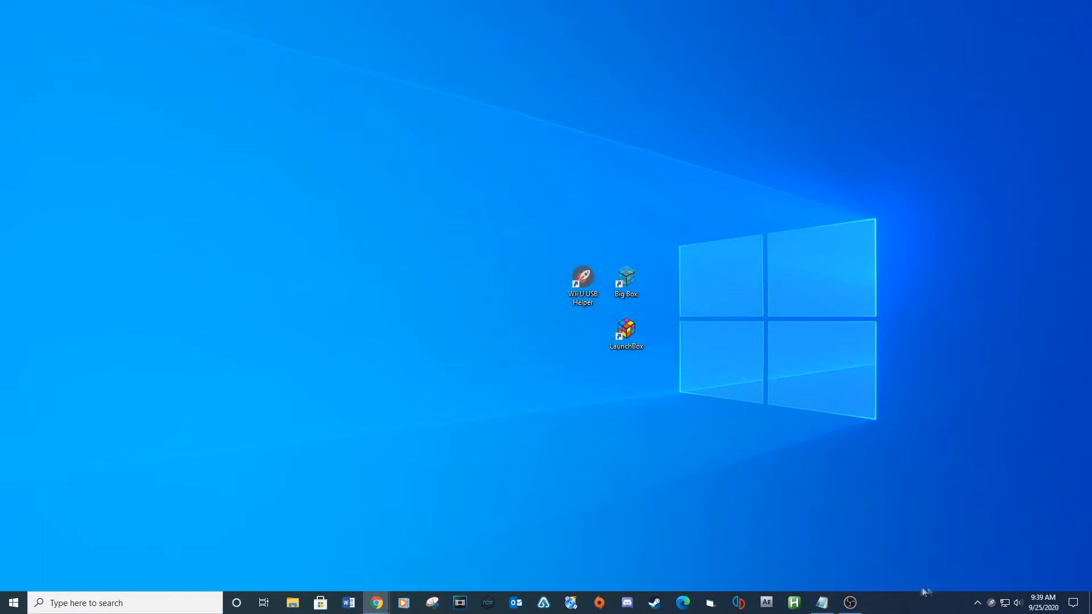
Relaunch Wii U USB Helper and choose a new desktop folder named 'cemu' as the games location
double_click(624, 329)
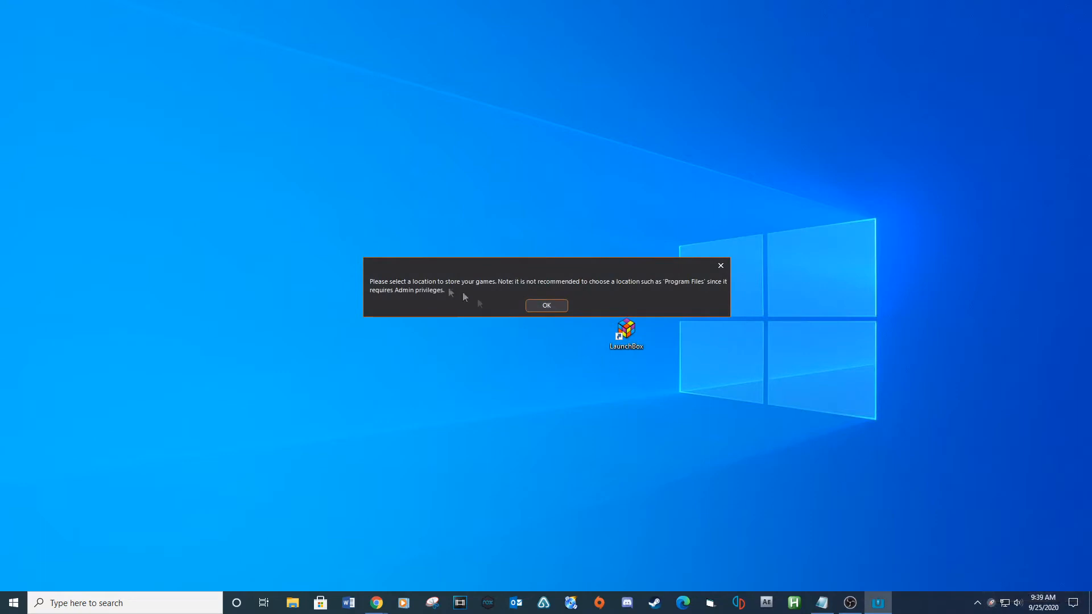
click(546, 305)
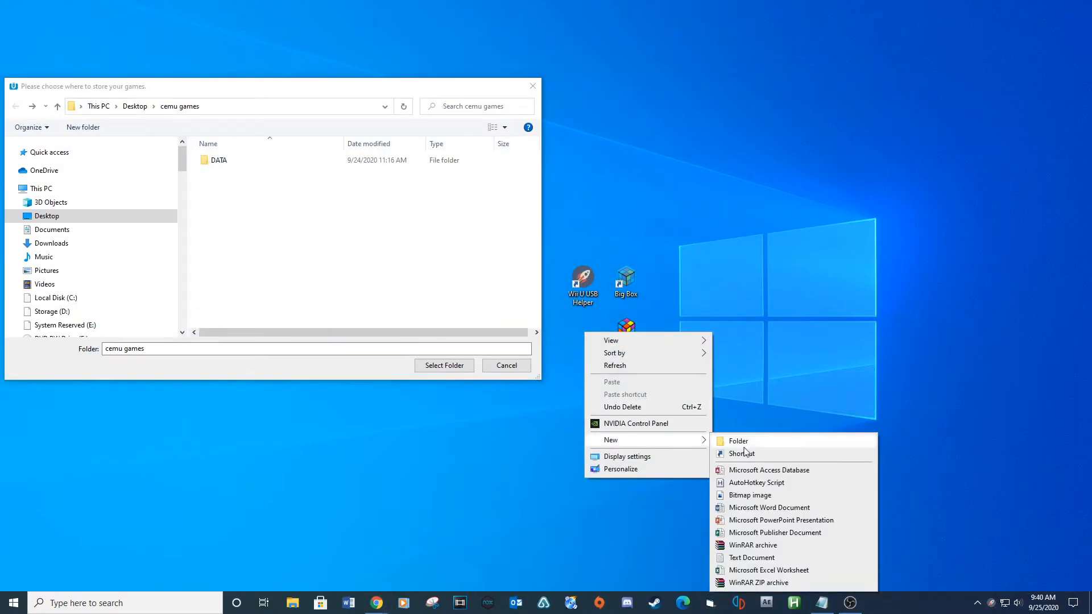
click(737, 440)
text(cemu)
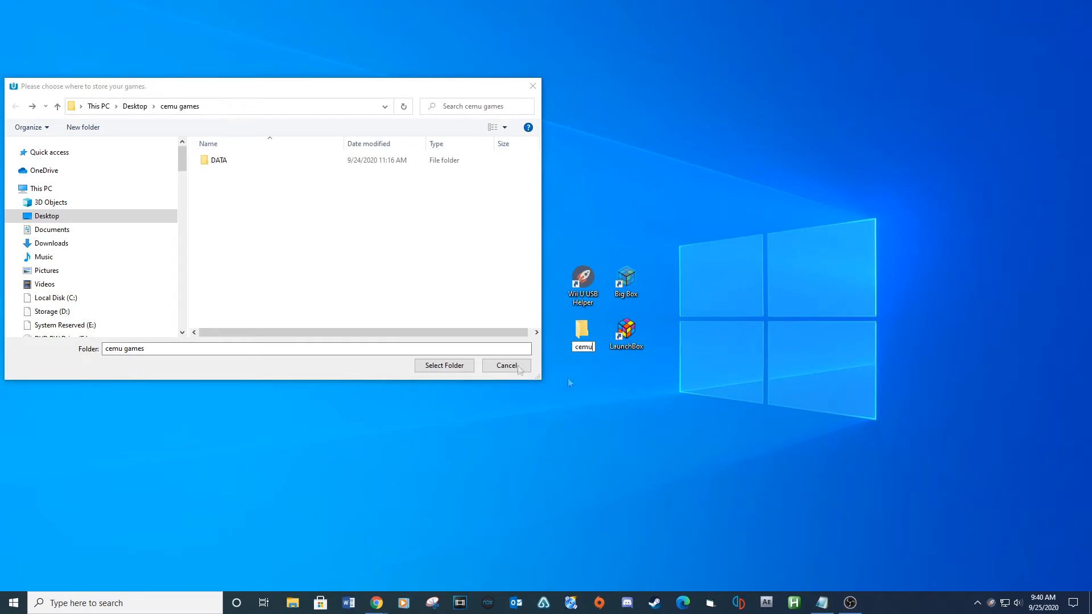
click(46, 216)
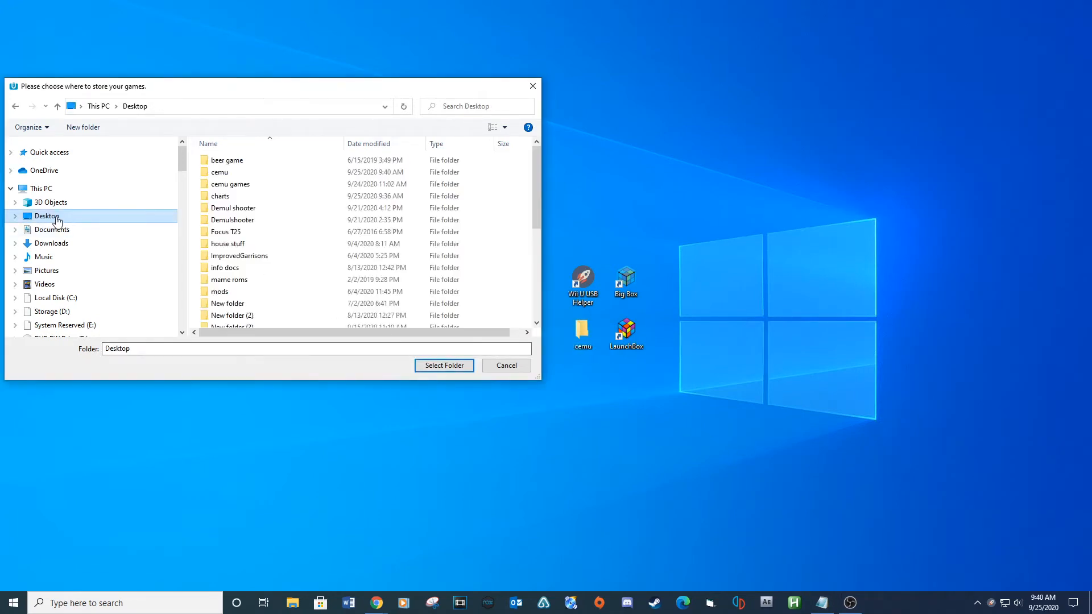
click(444, 365)
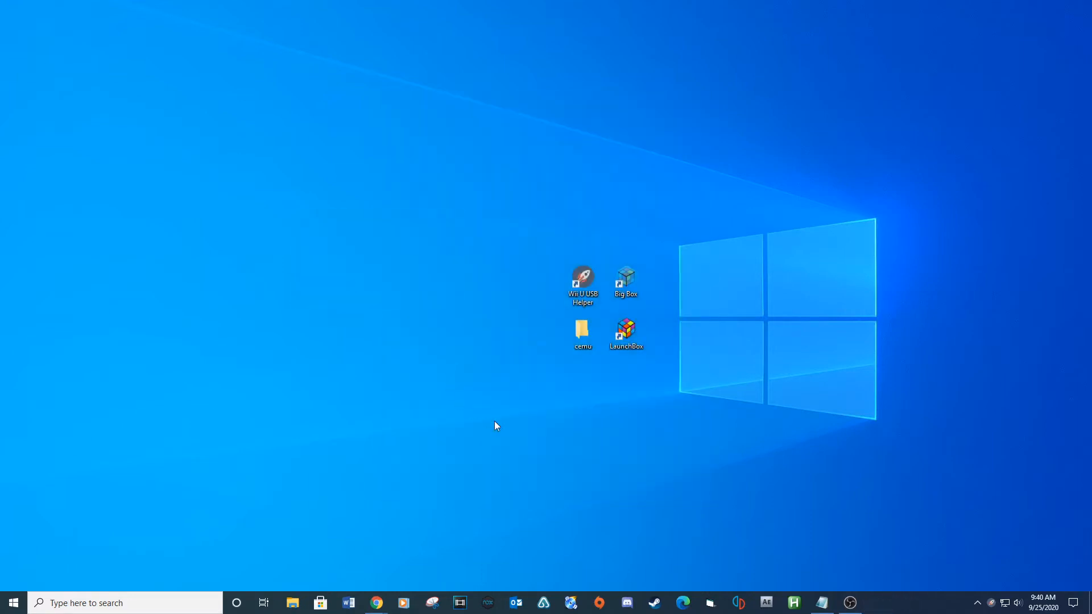
Once the library loads, search the Library tab for 'mario kart 8'
double_click(582, 282)
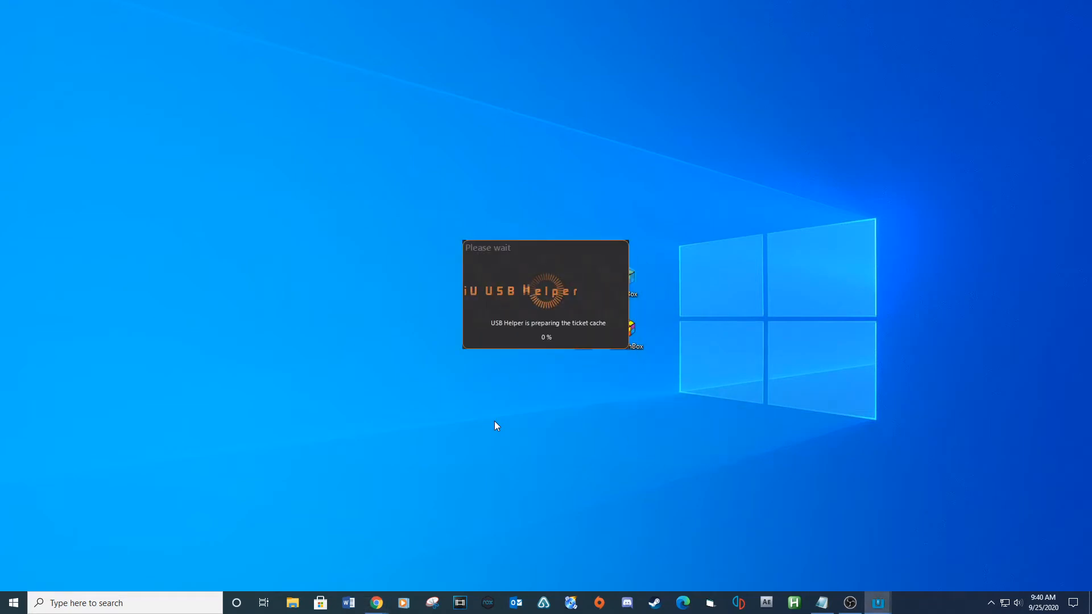
mouse_move(355, 491)
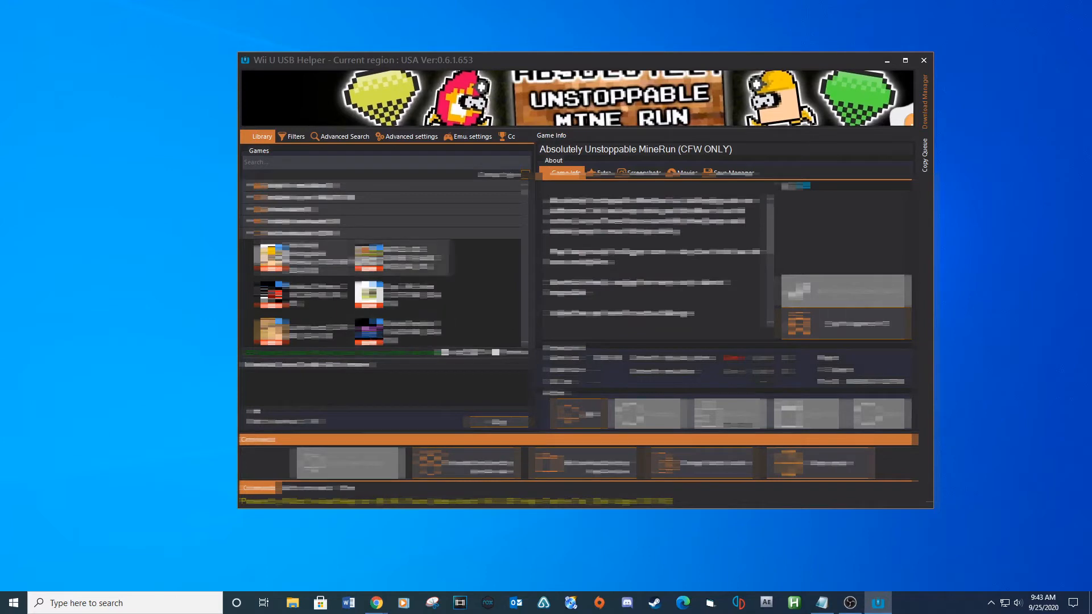
click(384, 162)
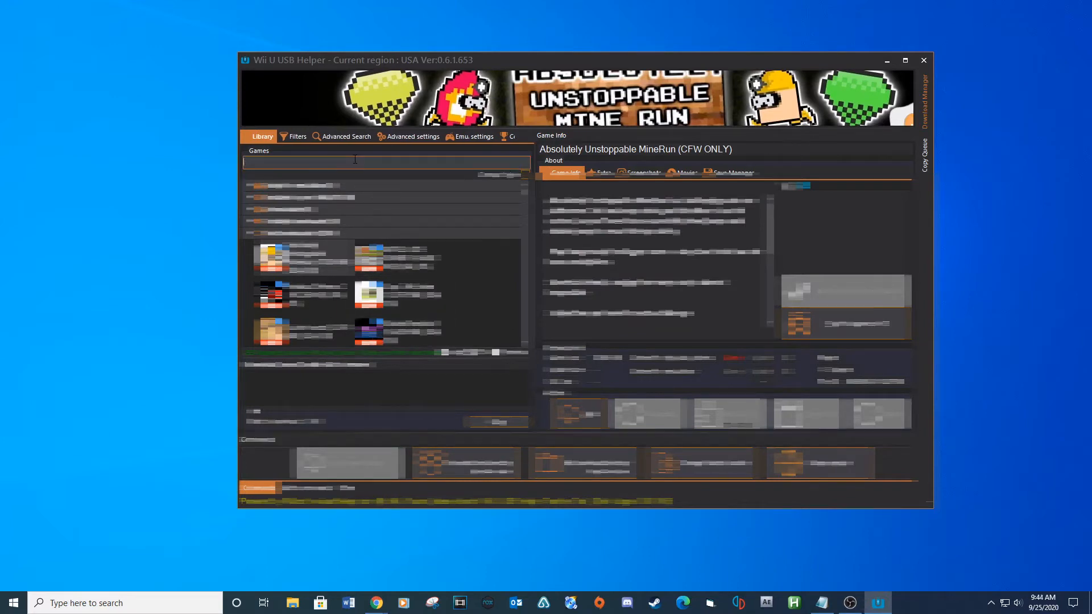
text(mario kart 8)
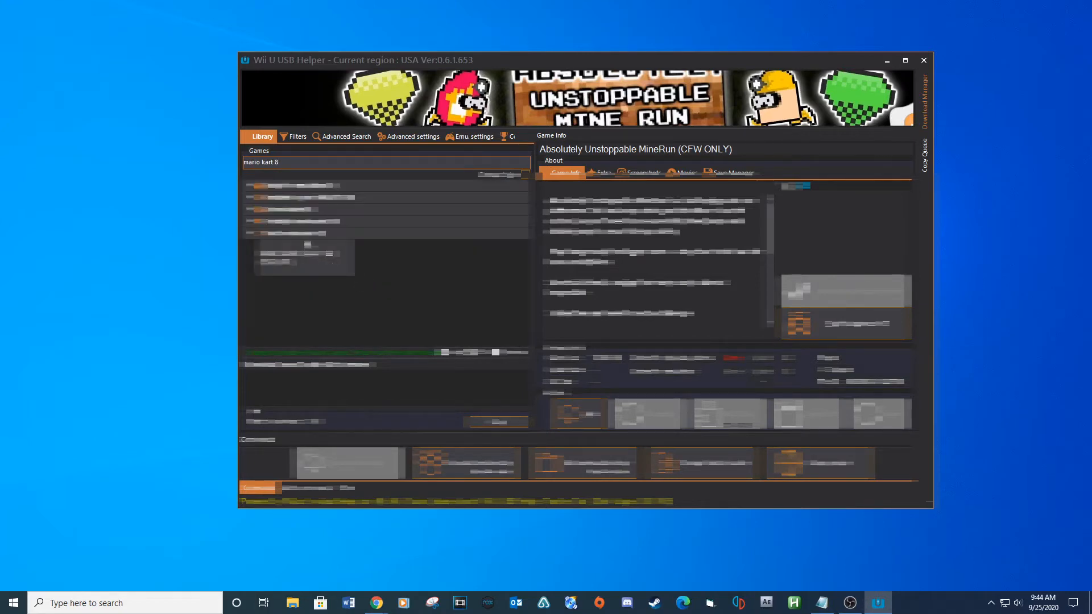
Select the Mario Kart 8 result and answer the update and missing-DLC prompts
click(293, 233)
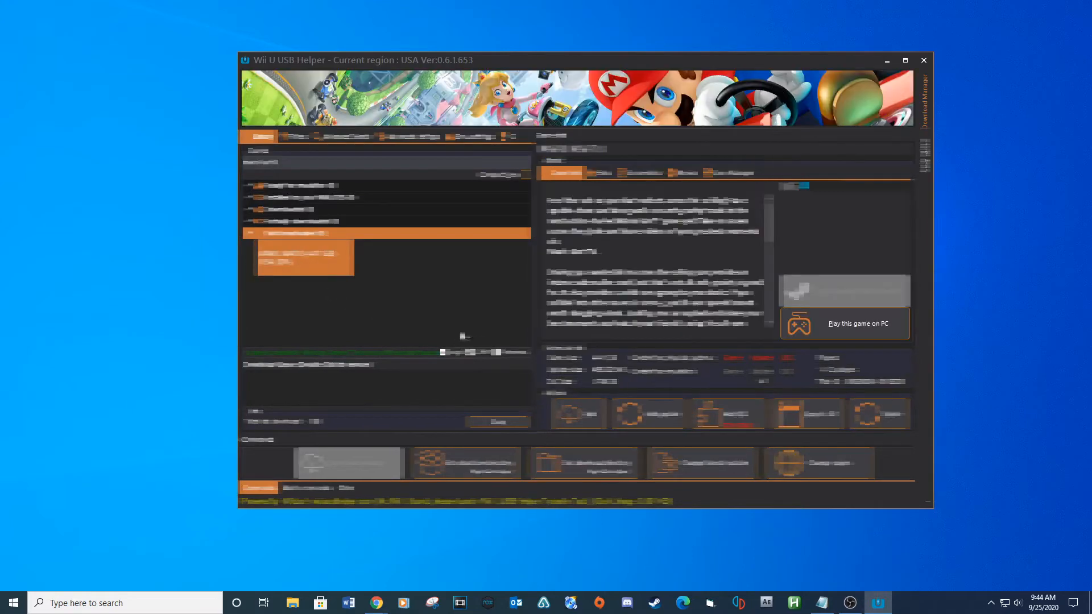
mouse_move(846, 329)
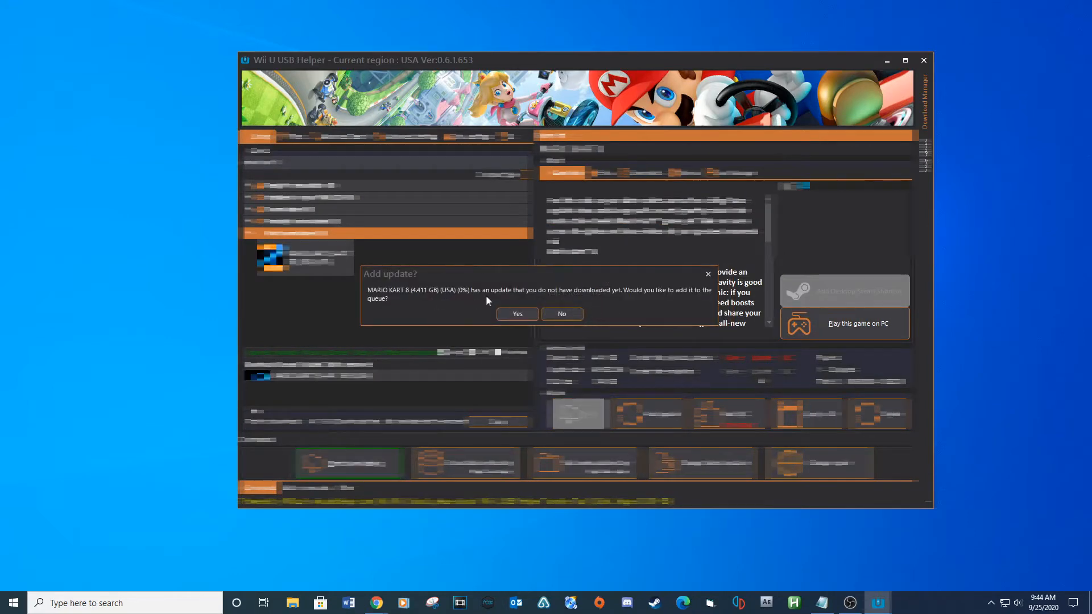
click(516, 314)
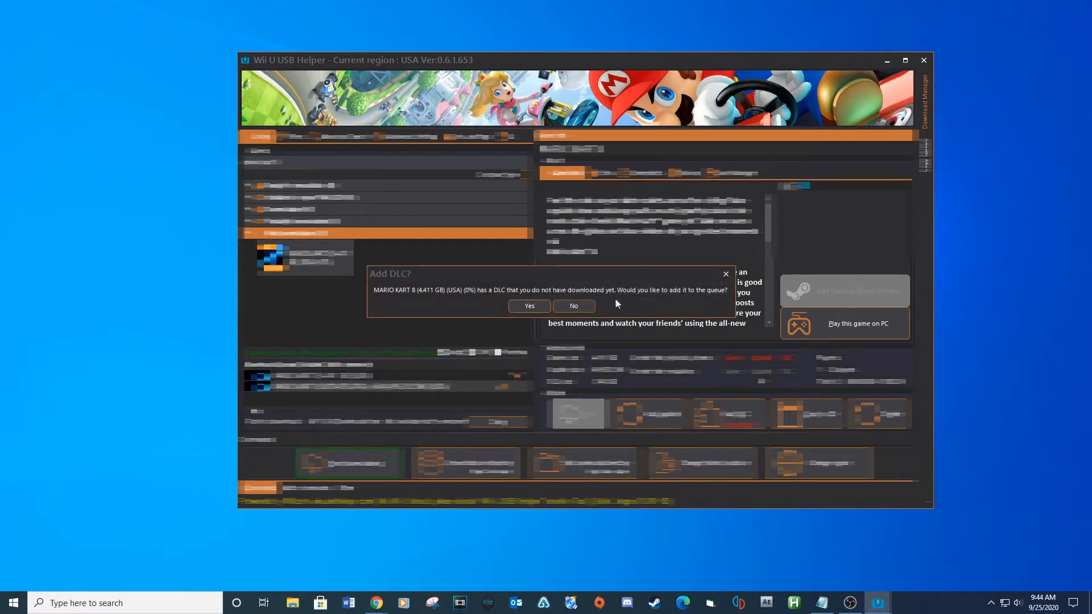
click(529, 306)
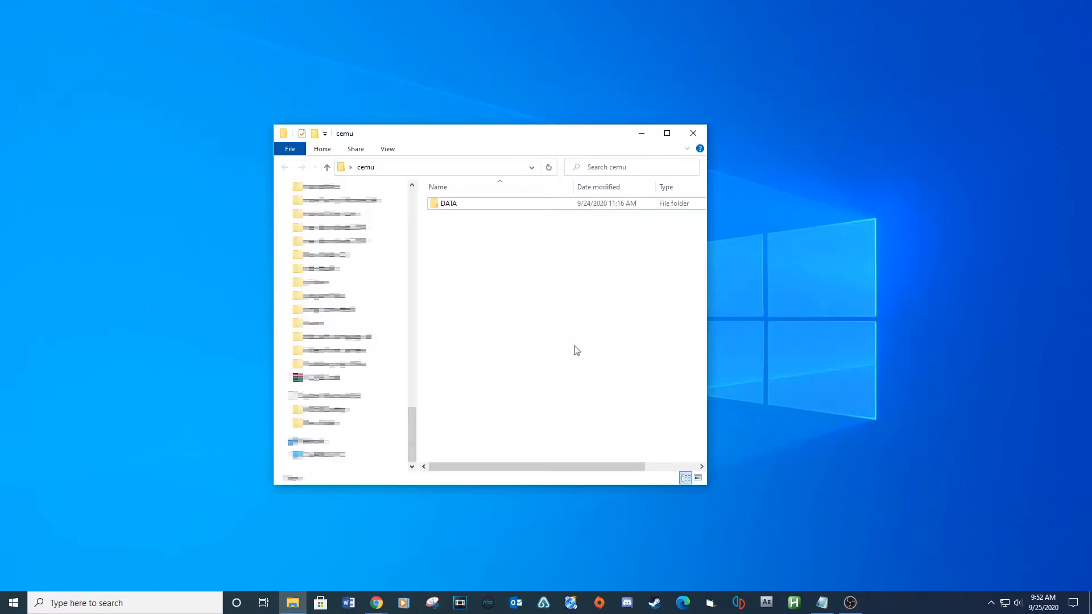
Navigate through DATA, EMULATORS, Cemu and BIN, then launch Cemu.exe
click(448, 202)
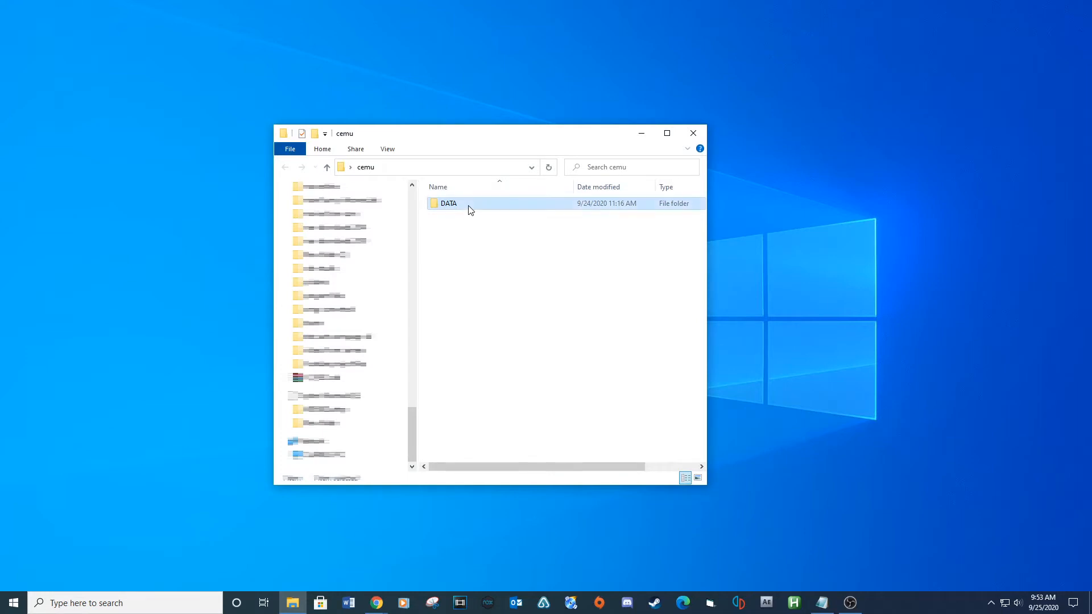
double_click(449, 204)
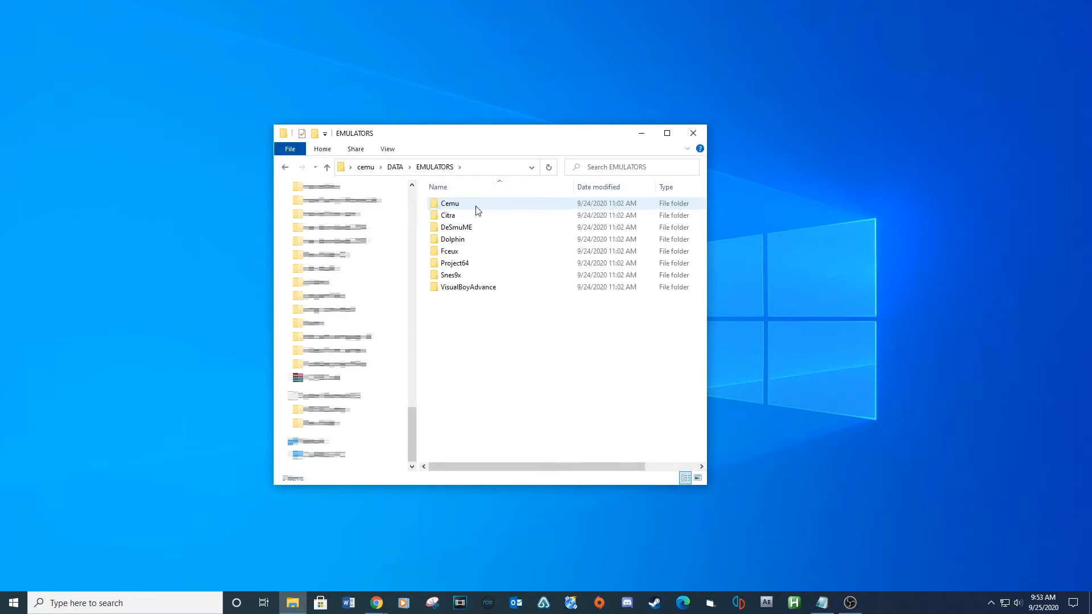
double_click(449, 202)
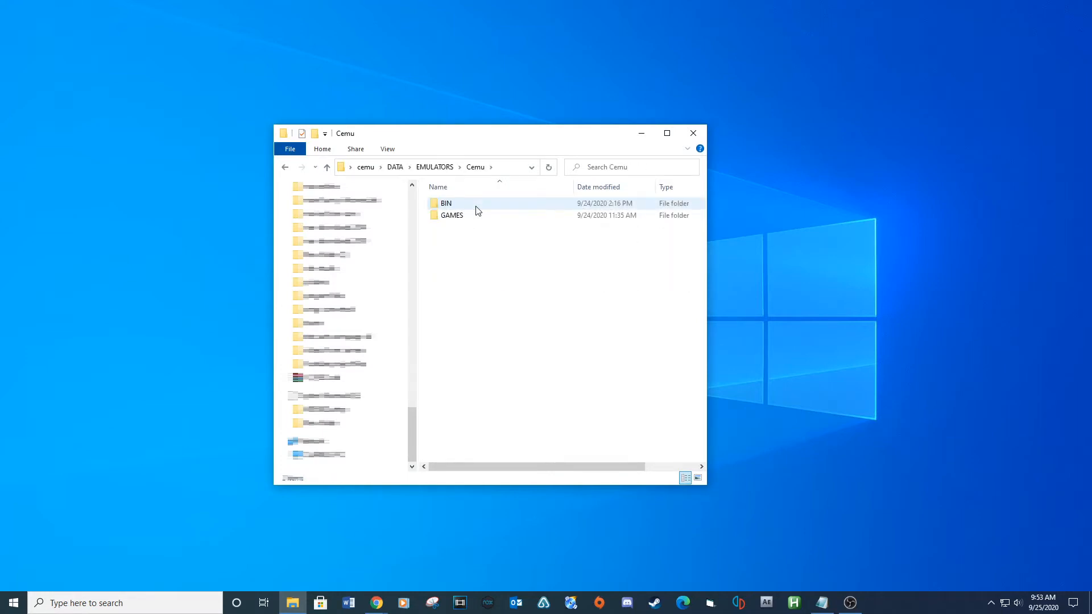
double_click(446, 204)
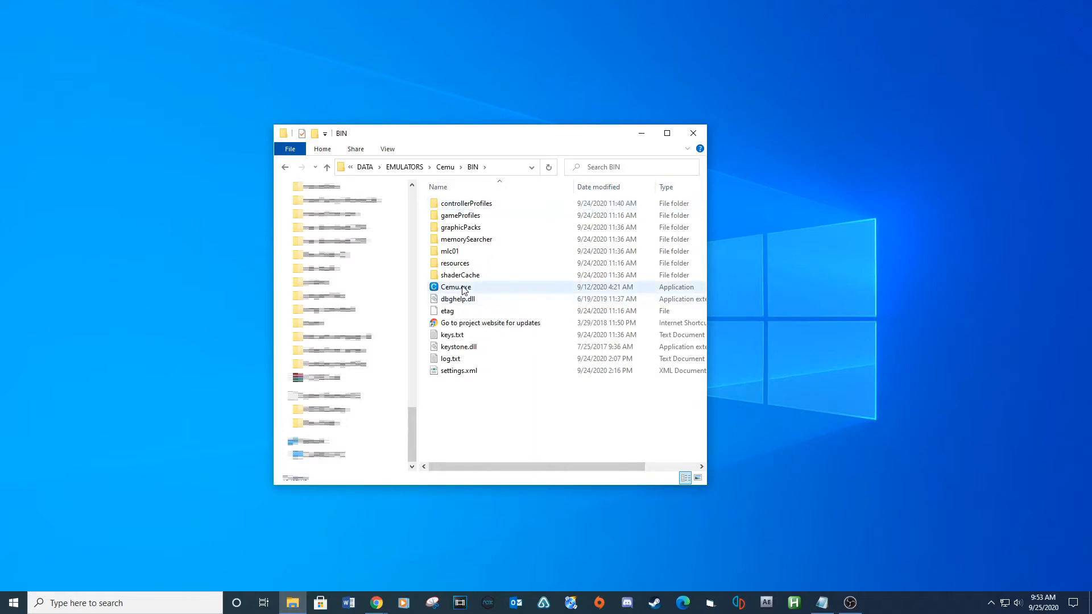
double_click(453, 286)
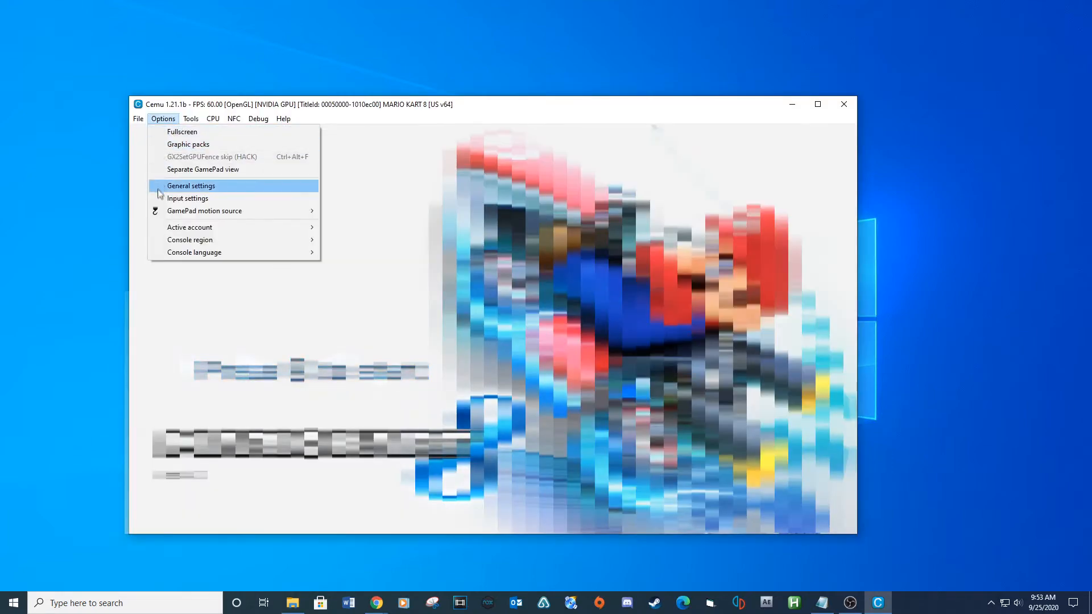
In Input settings, enter profile 1 and choose Wii U Pro Controller, XInput, and Controller 1
click(188, 198)
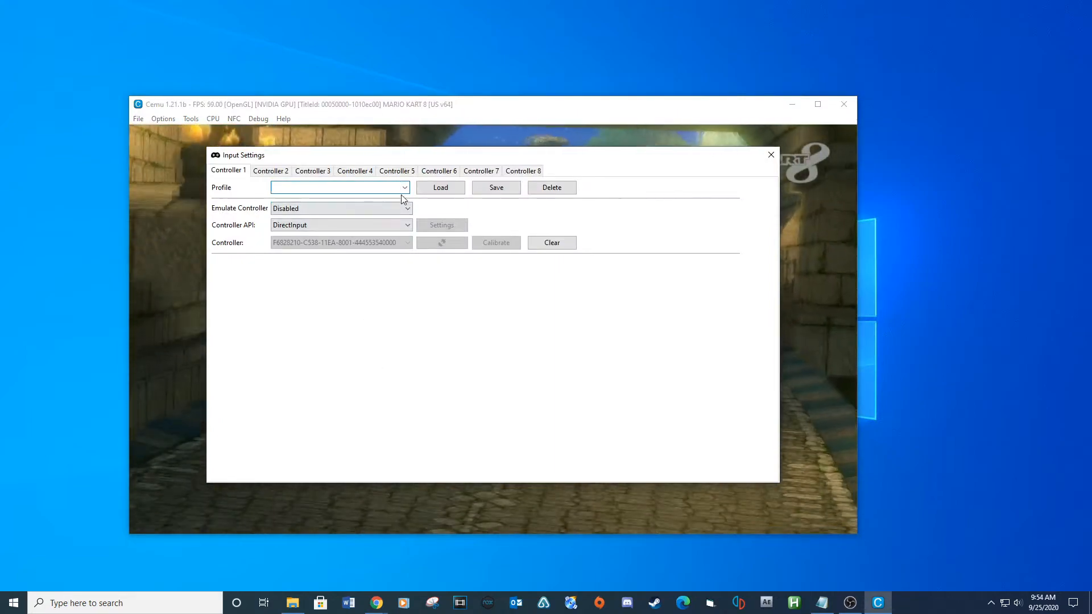
text(1)
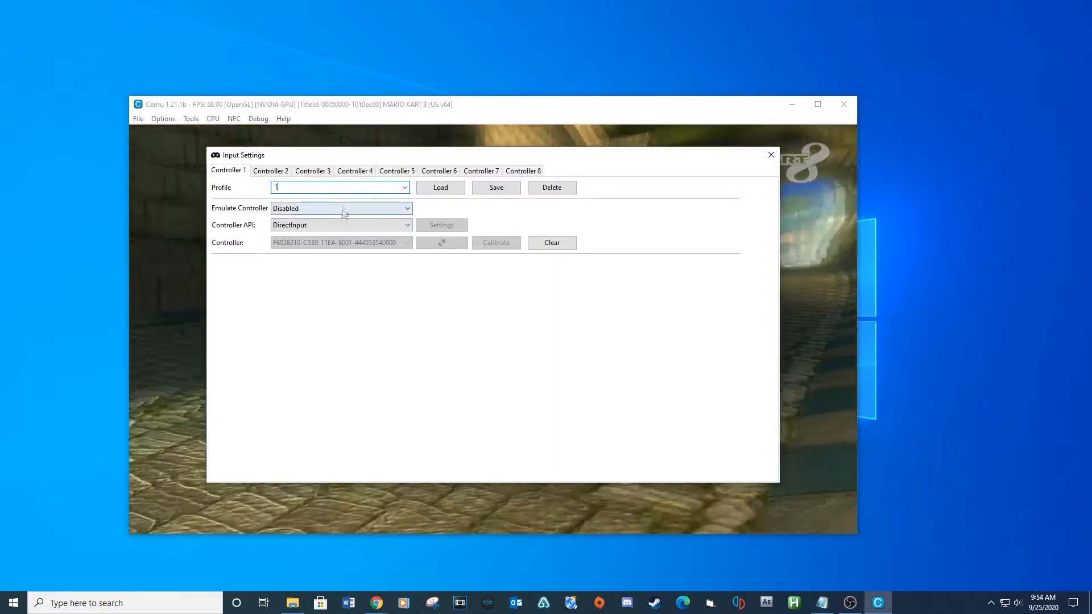
click(341, 208)
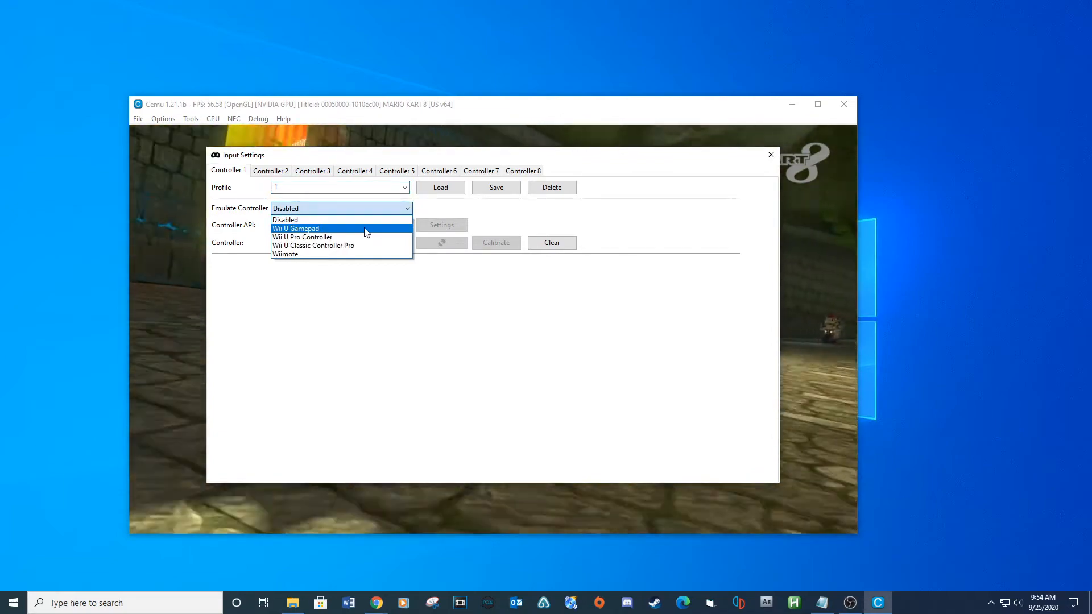
mouse_move(362, 236)
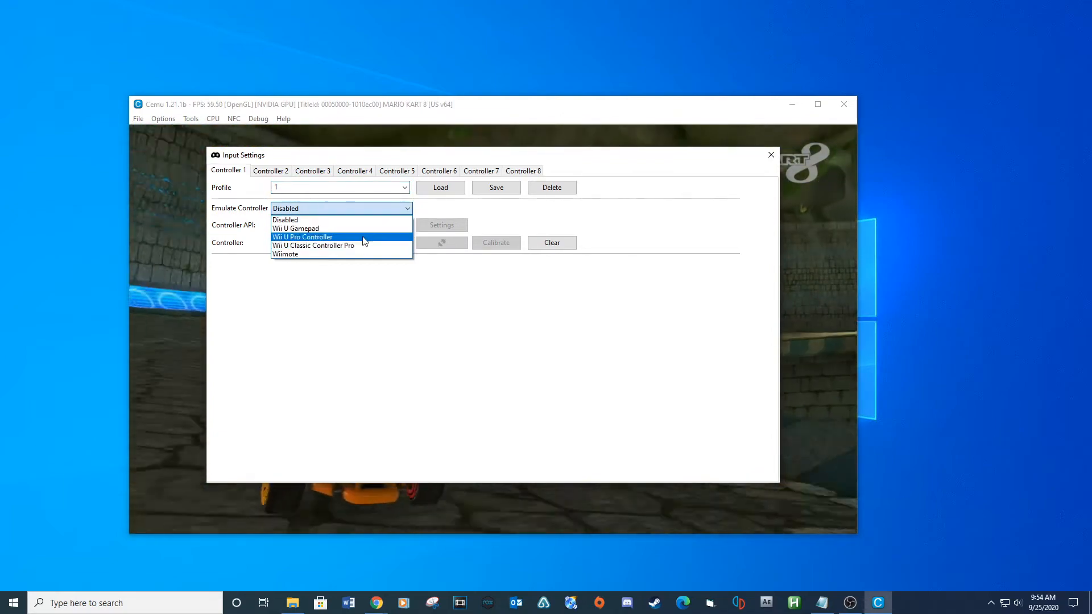
click(302, 236)
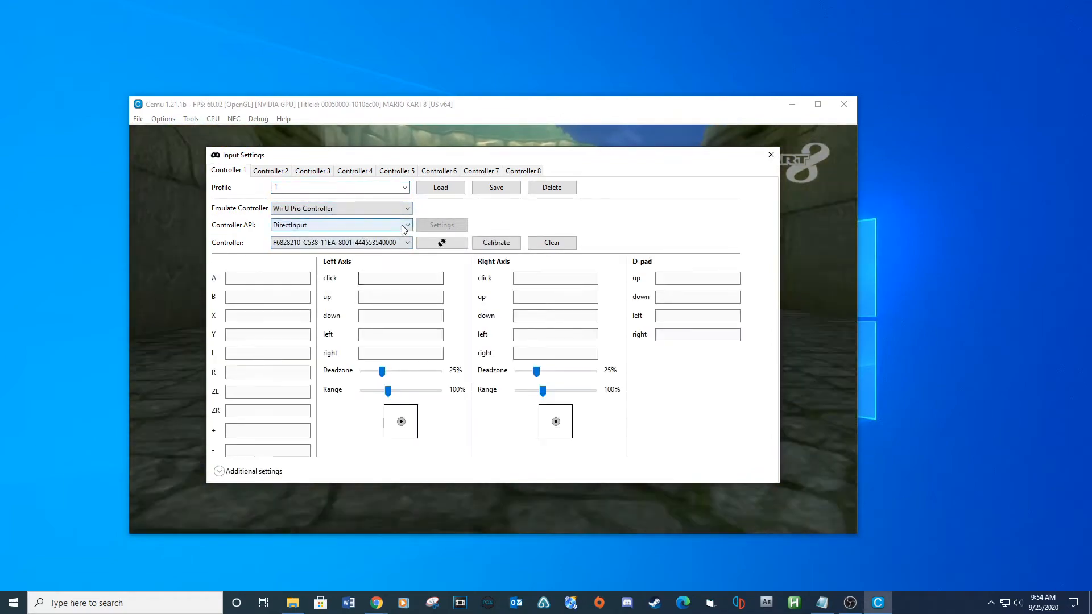
click(406, 224)
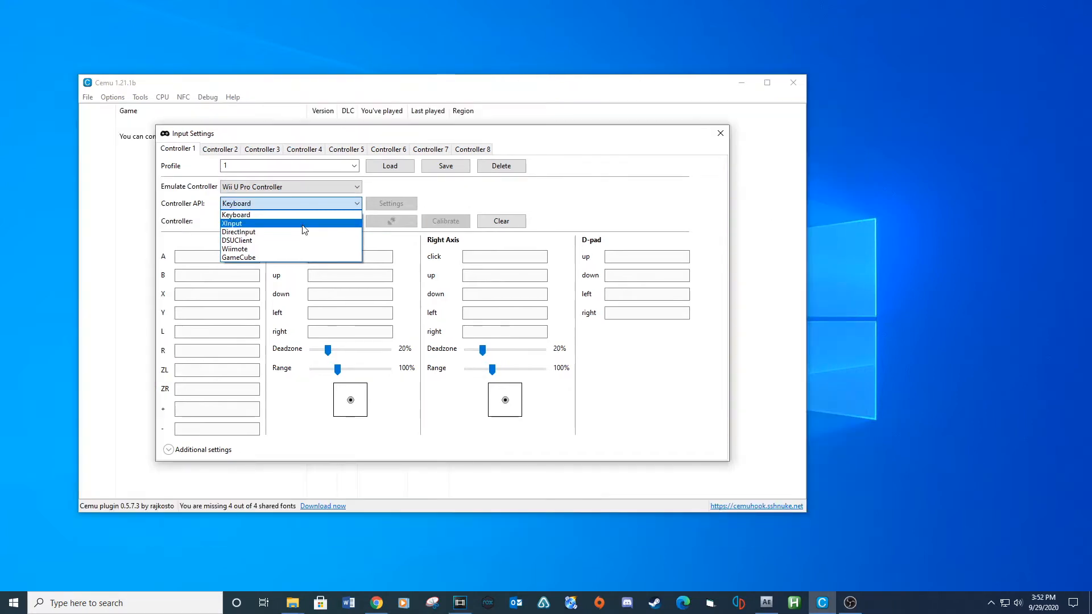
click(232, 224)
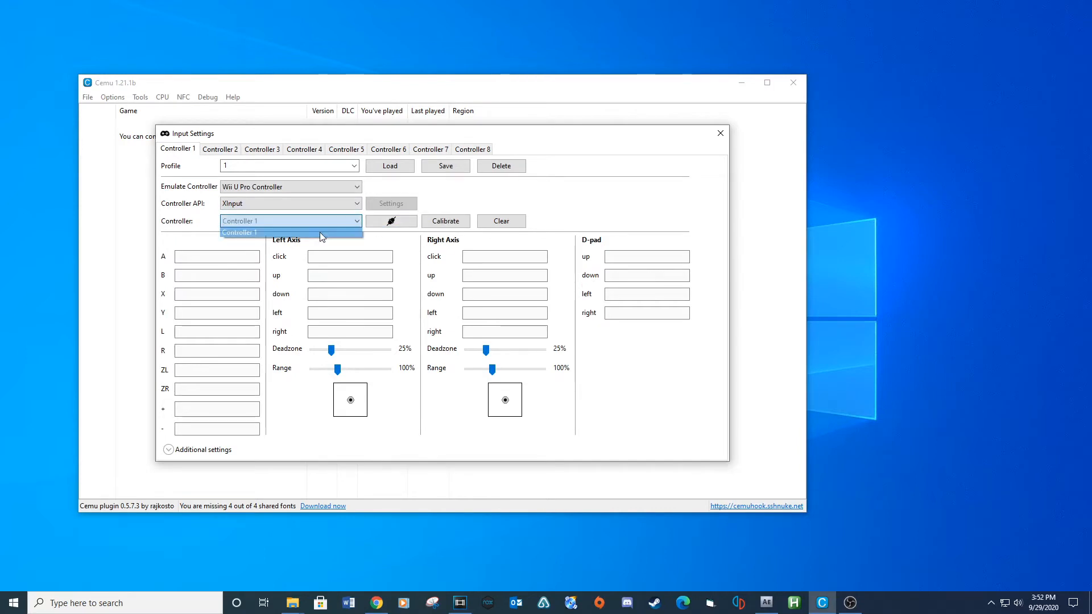
click(239, 231)
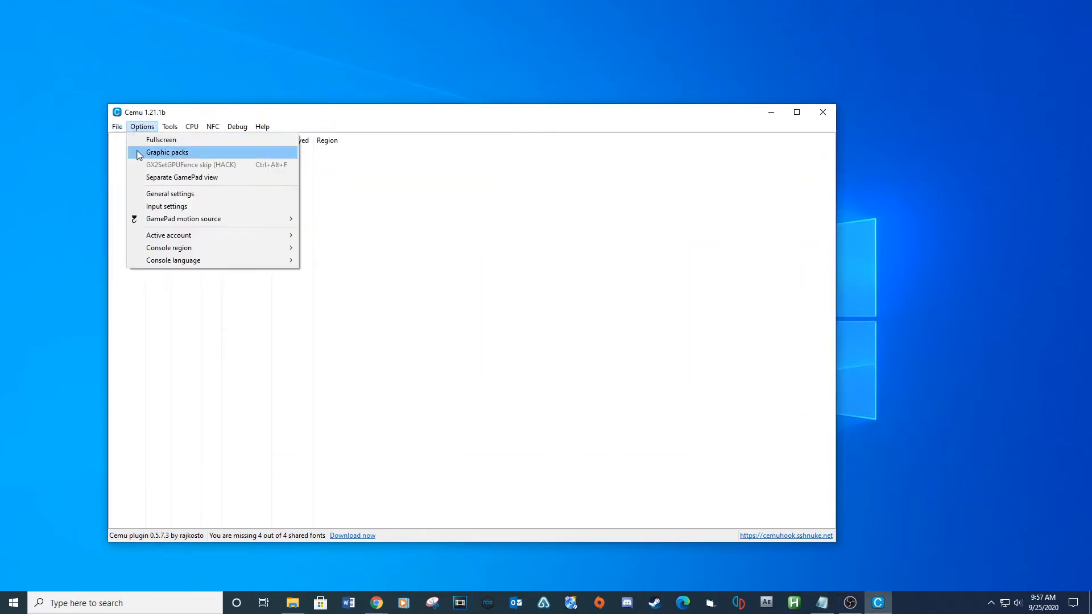
In Graphic packs, expand Mario Kart 8 and enable the Resolution pack at 1920x1080
click(168, 152)
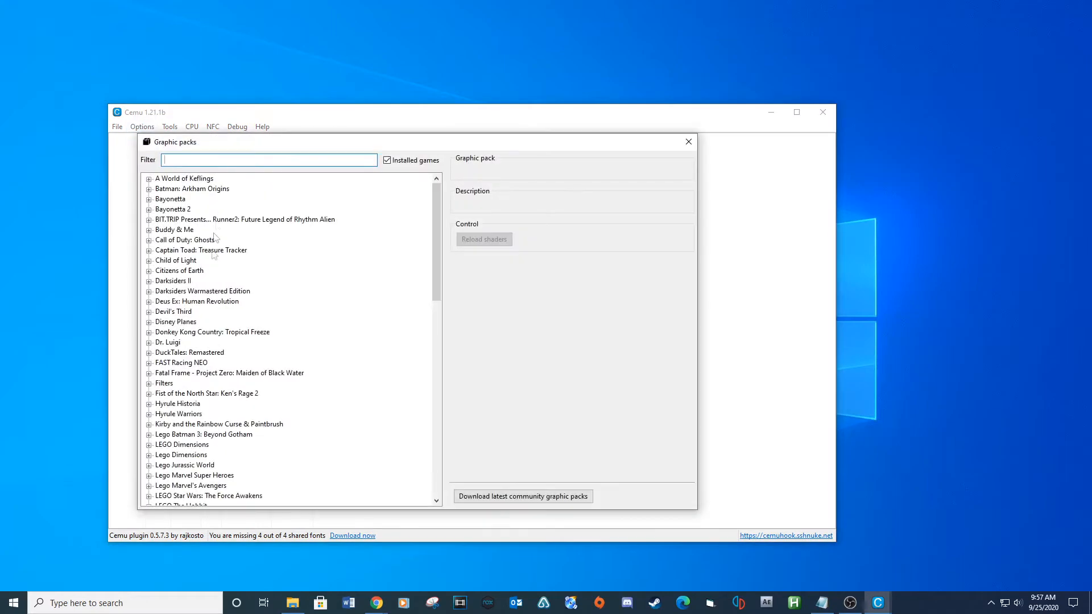
scroll(down, 3)
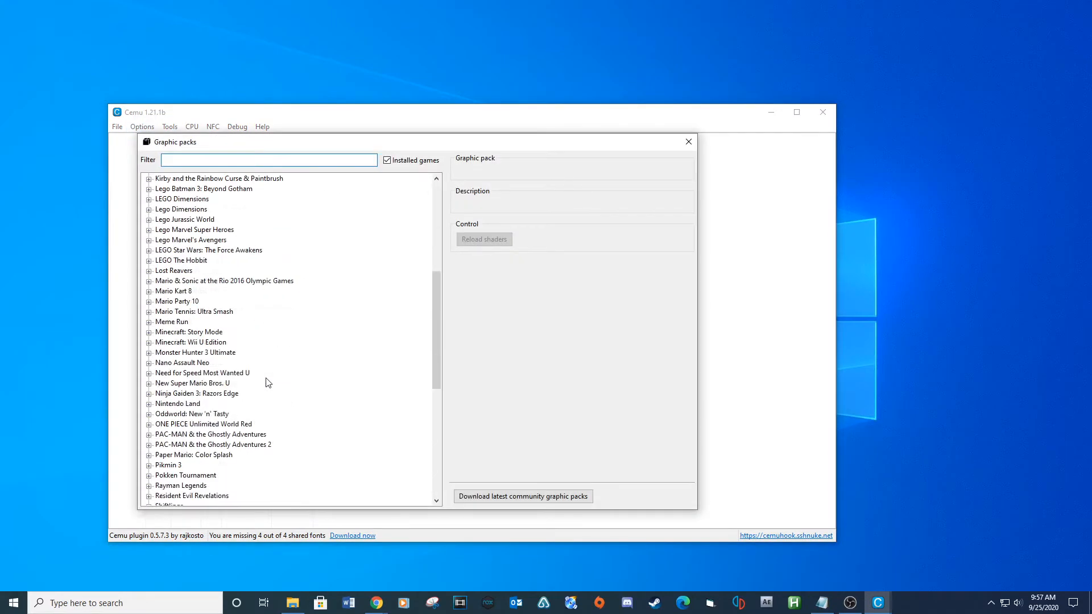
mouse_move(149, 322)
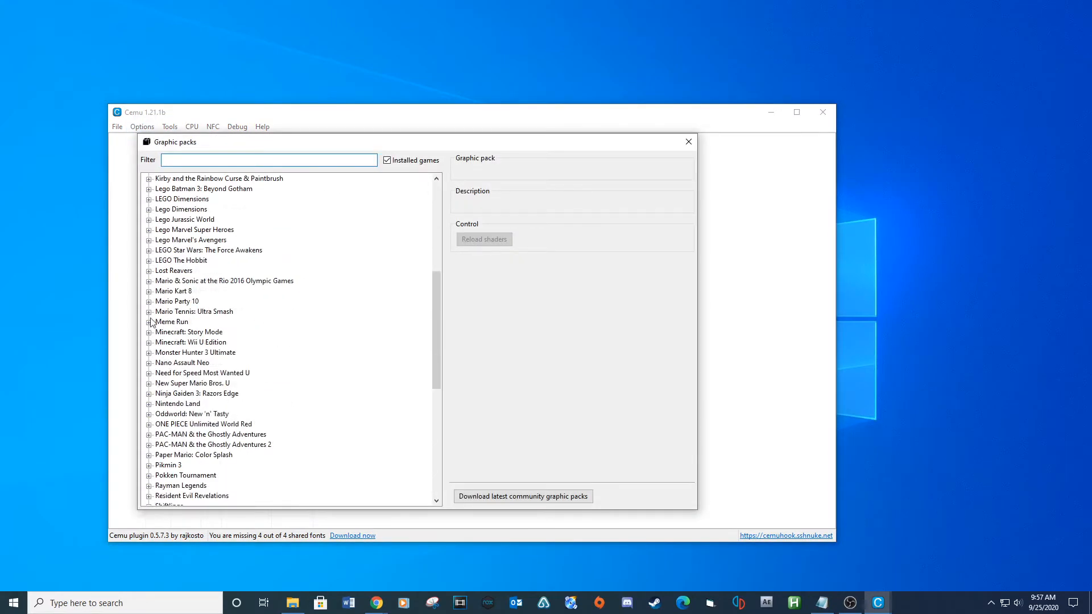
click(148, 290)
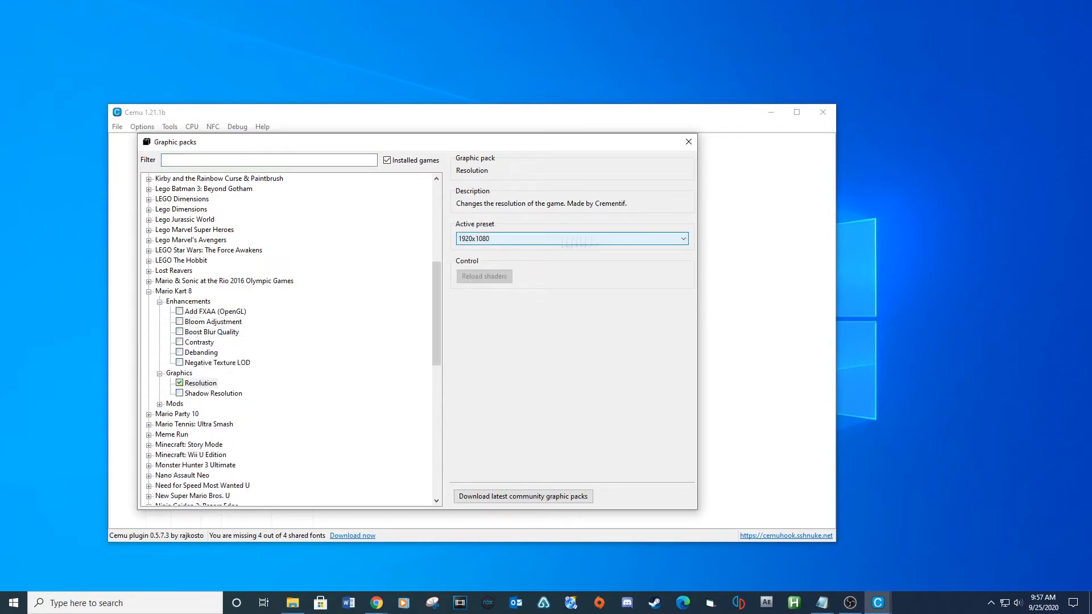
click(222, 423)
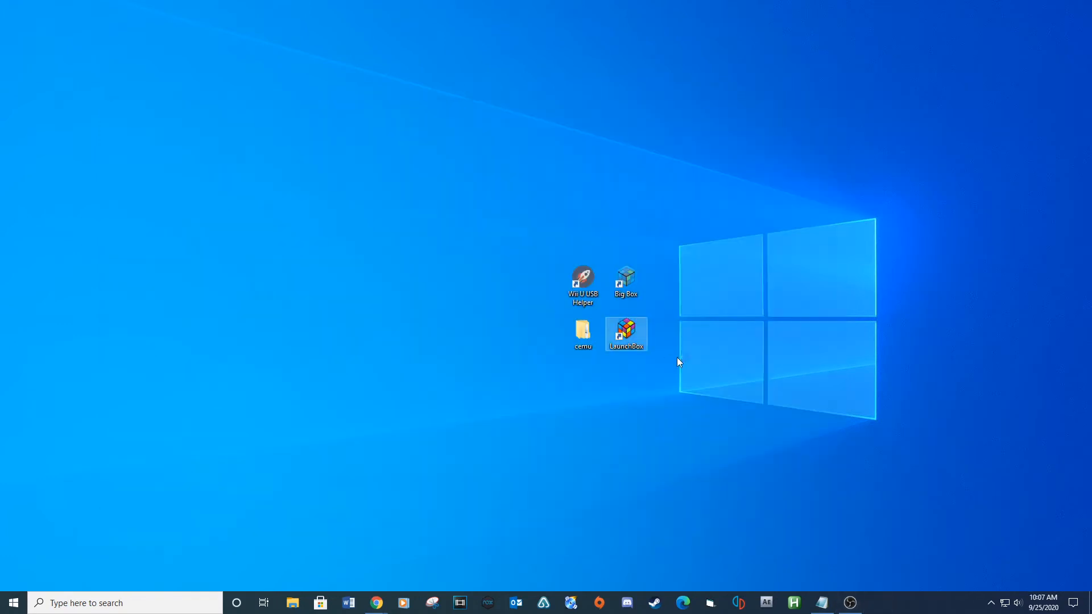
Launch LaunchBox, decline the update, and go to Tools > Import > ROM Files
double_click(626, 334)
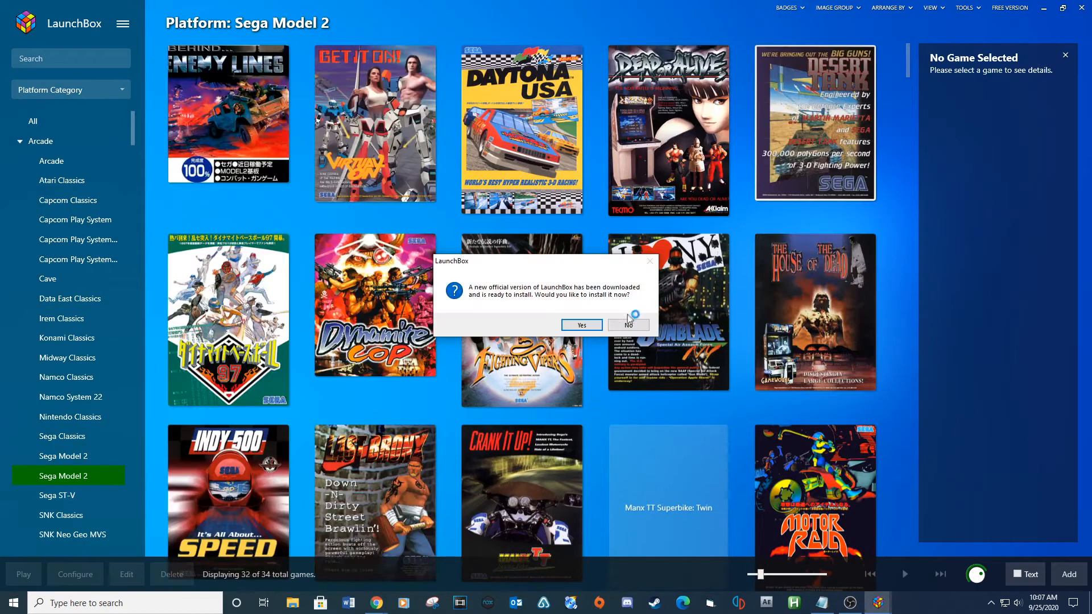
click(626, 325)
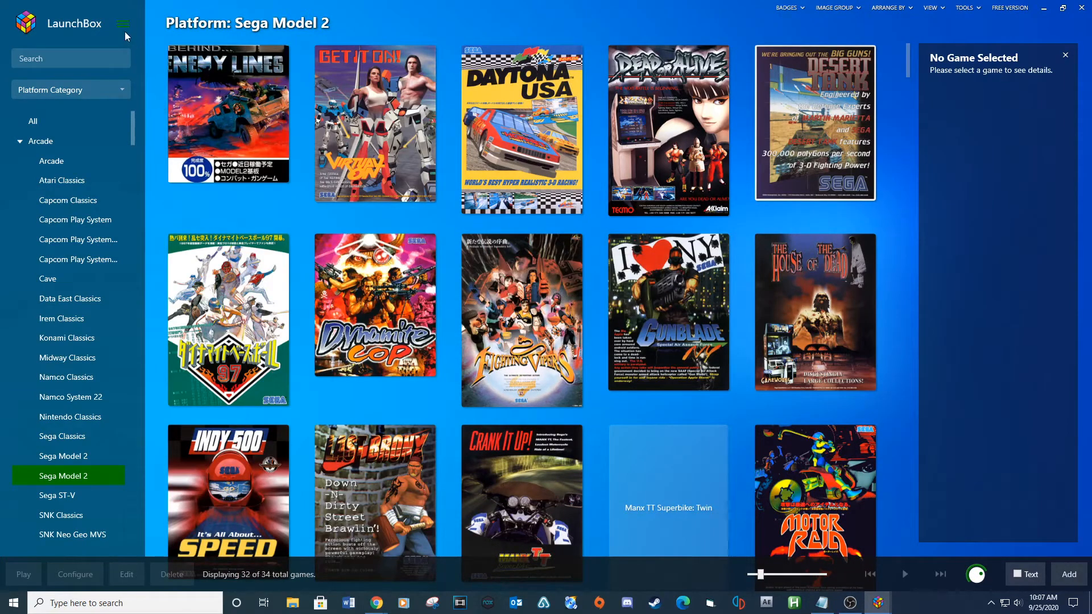
click(123, 23)
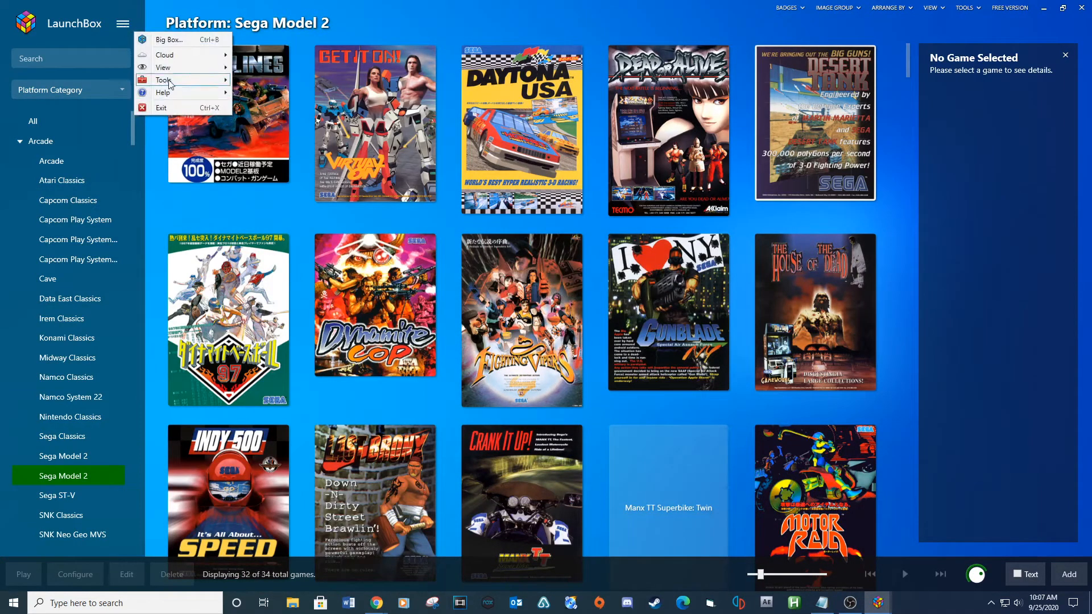
click(163, 80)
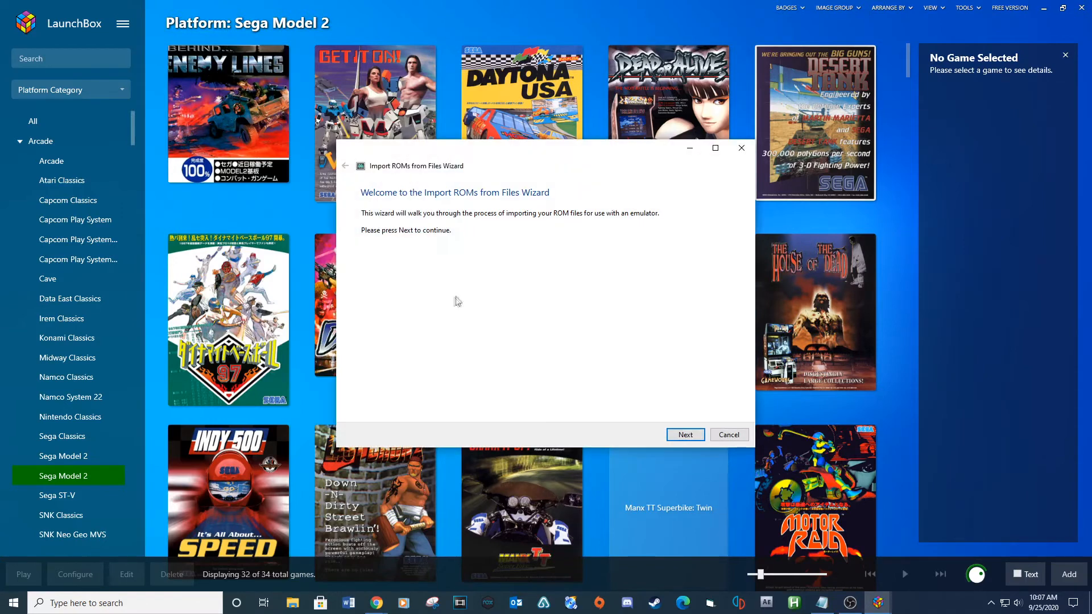
Add Turbo.rpx from EMULATORS\Cemu\GAMES\MARIO KART 8 [AMKE]\code to the import list
click(685, 434)
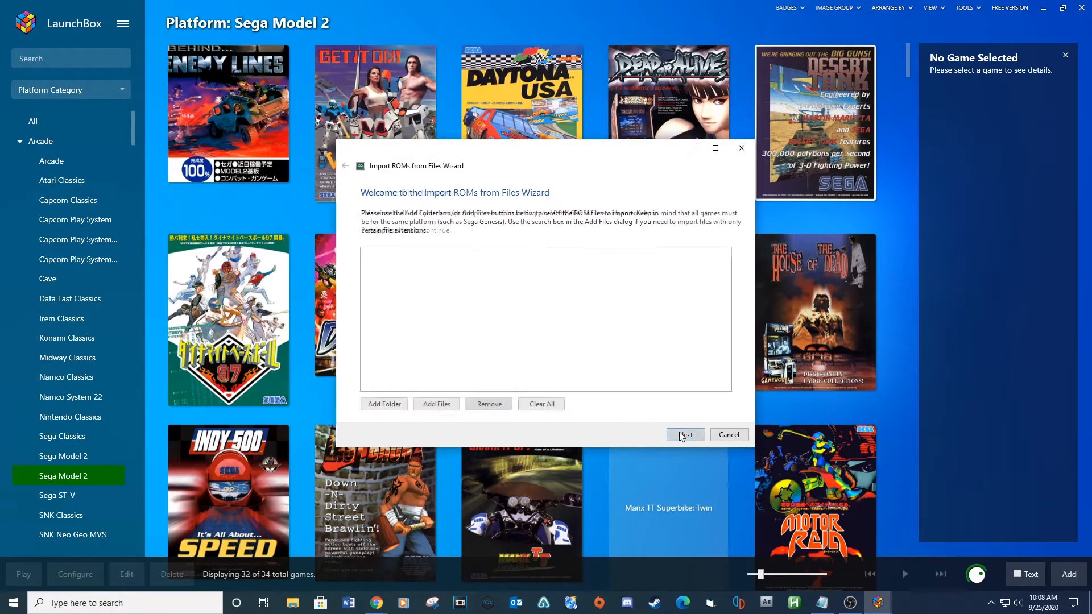
click(684, 434)
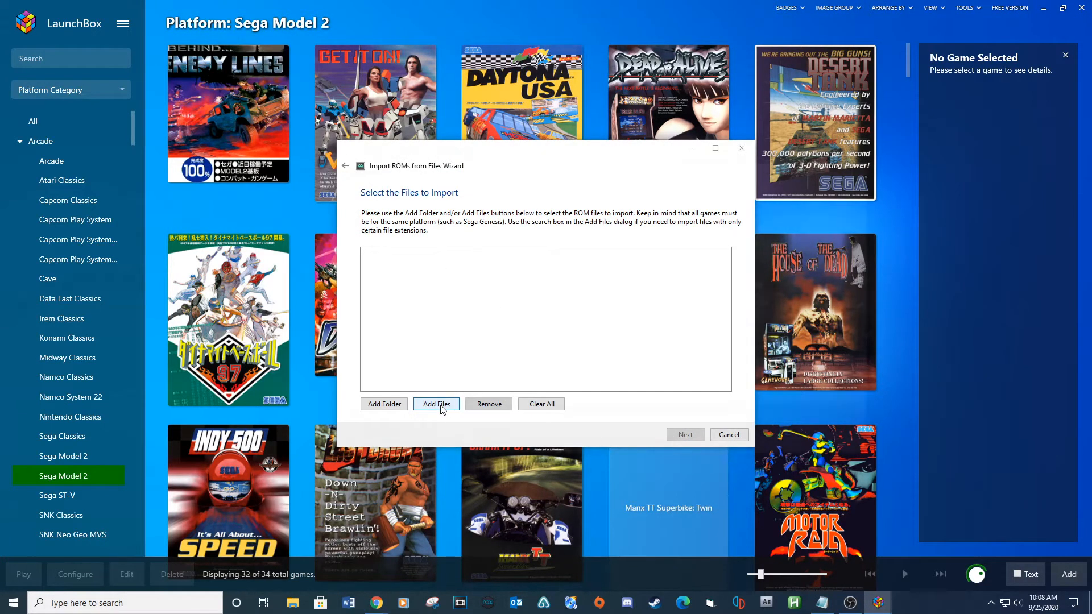
click(436, 404)
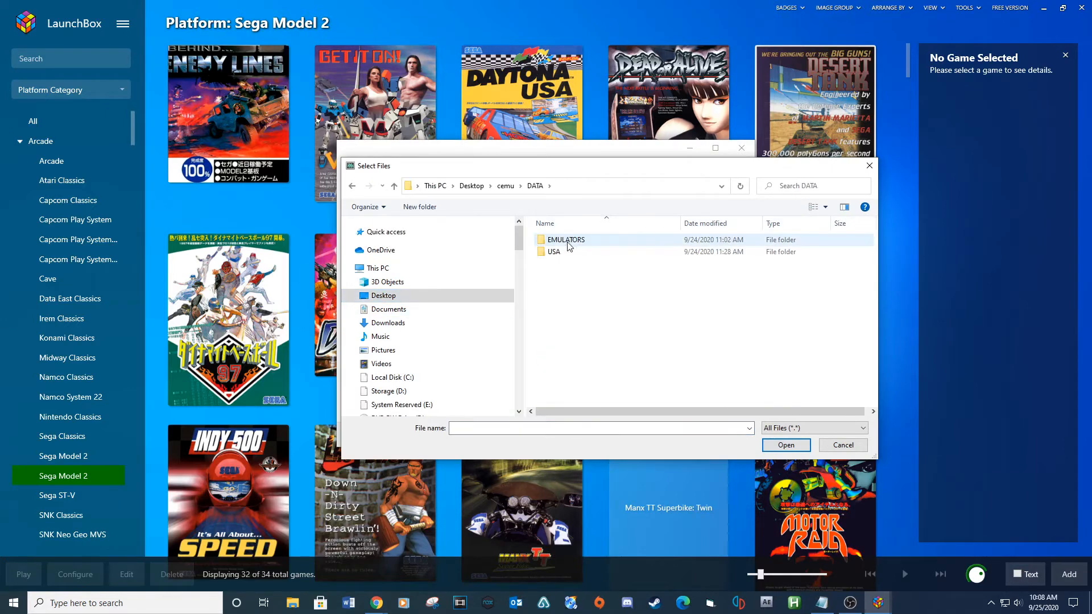
double_click(566, 240)
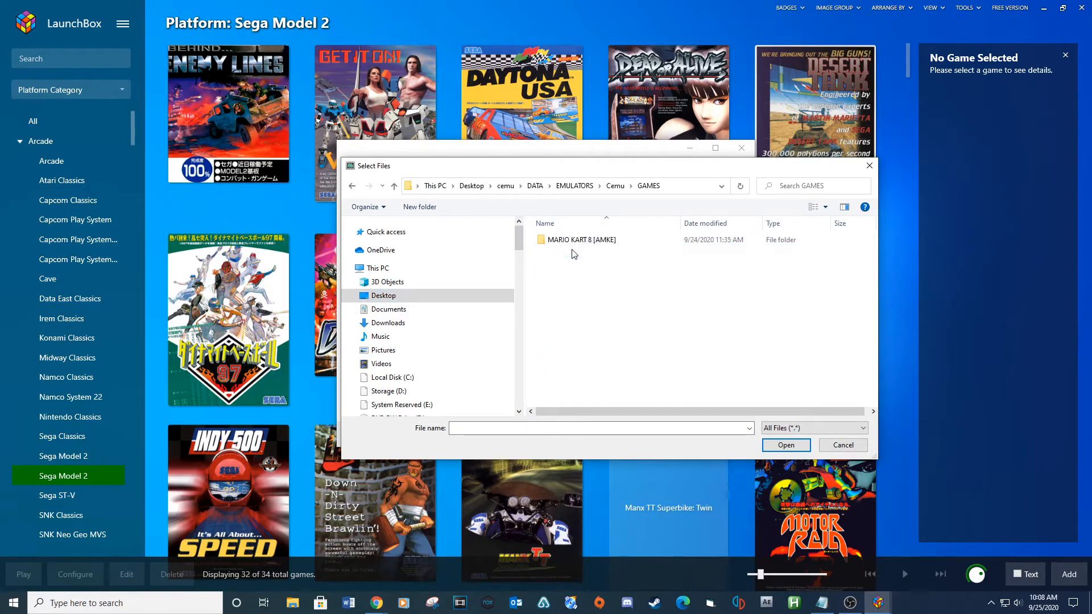
double_click(581, 240)
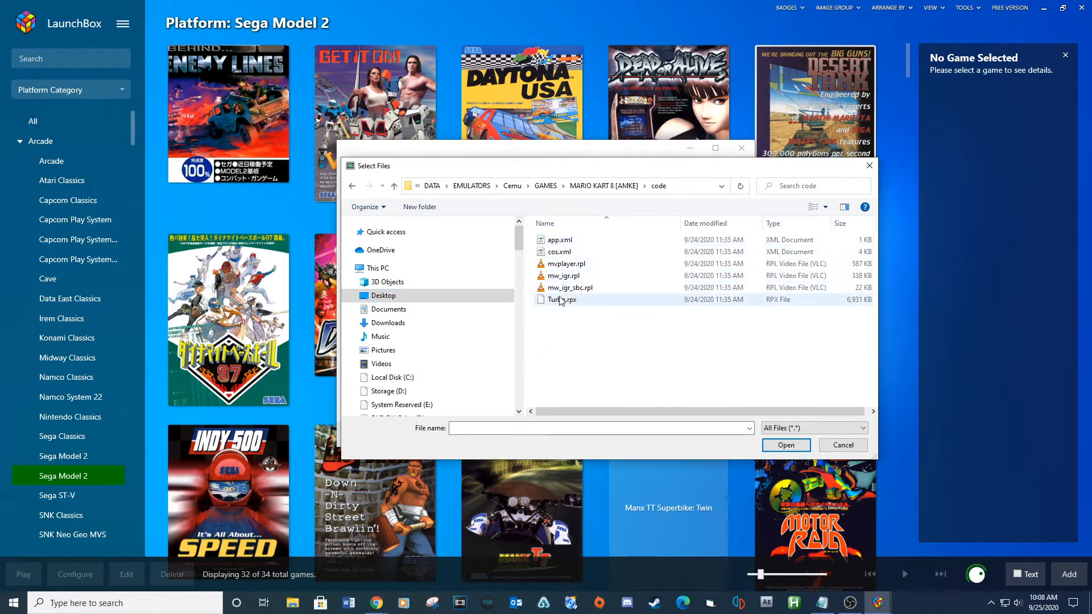
click(784, 445)
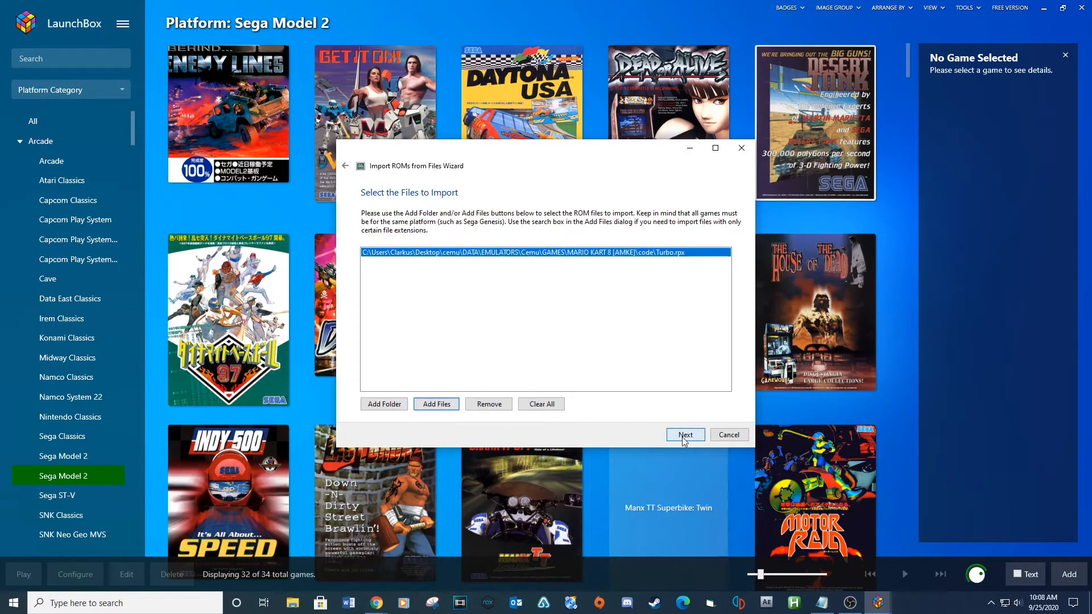
click(685, 434)
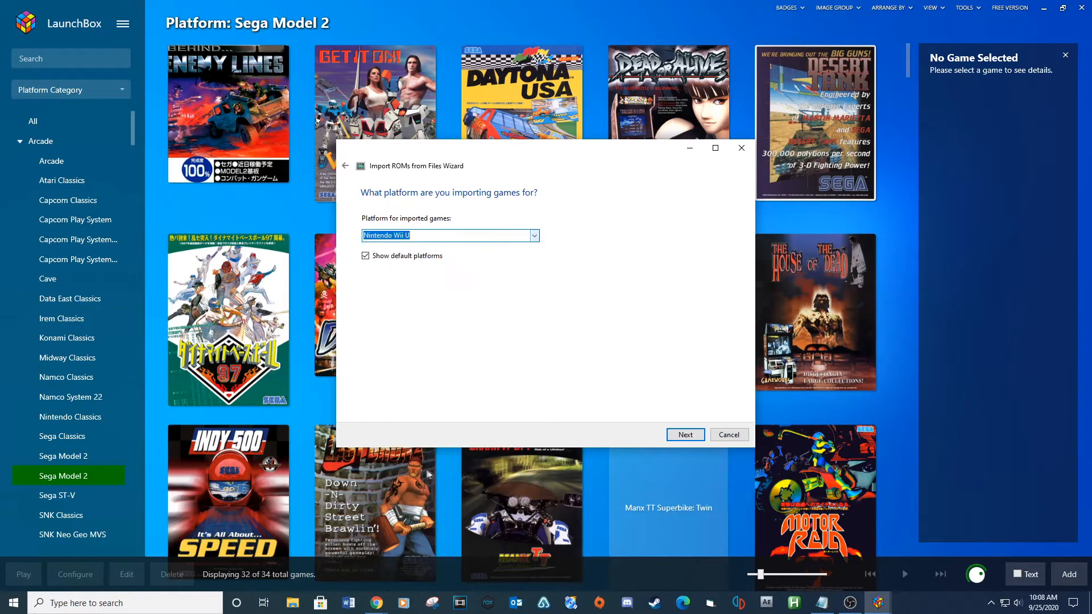
Keep Nintendo Wii U as the platform and begin adding a new emulator
click(683, 434)
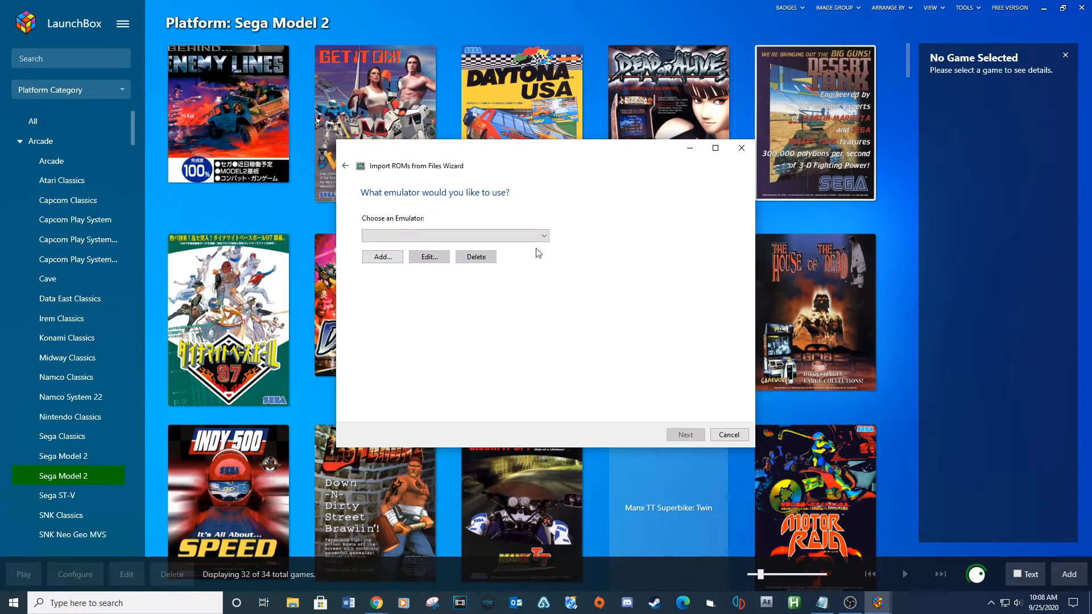
click(381, 256)
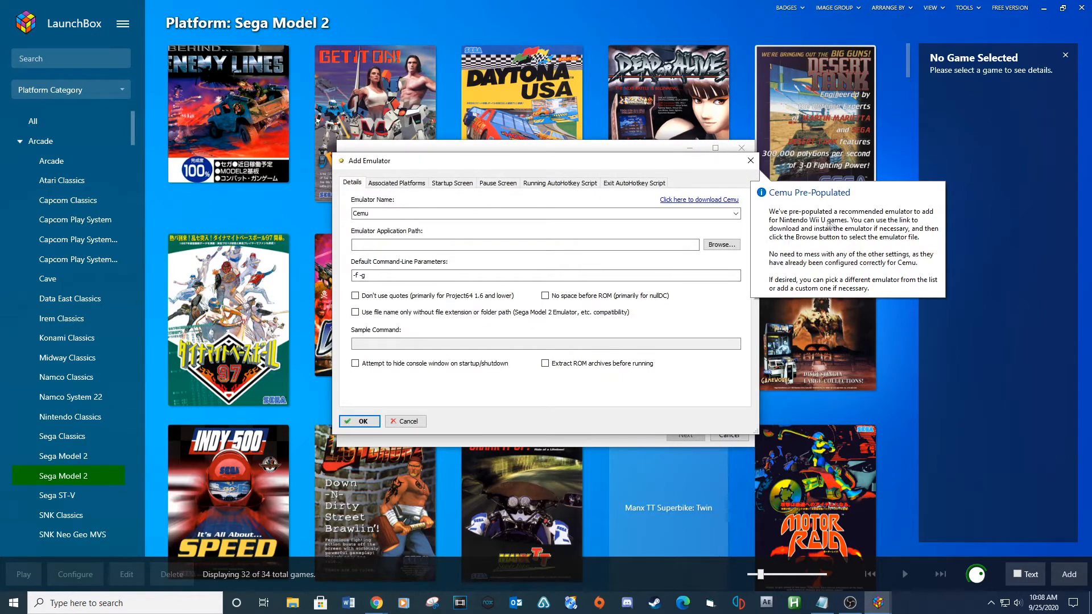
mouse_move(501, 230)
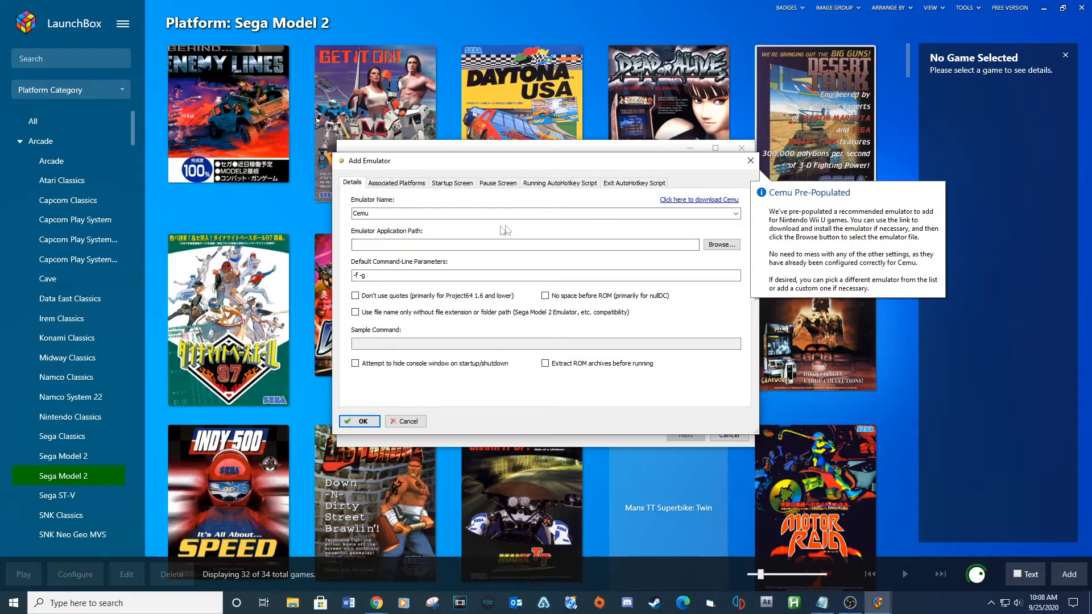
Point the Cemu emulator entry to Cemu.exe and save it
click(545, 275)
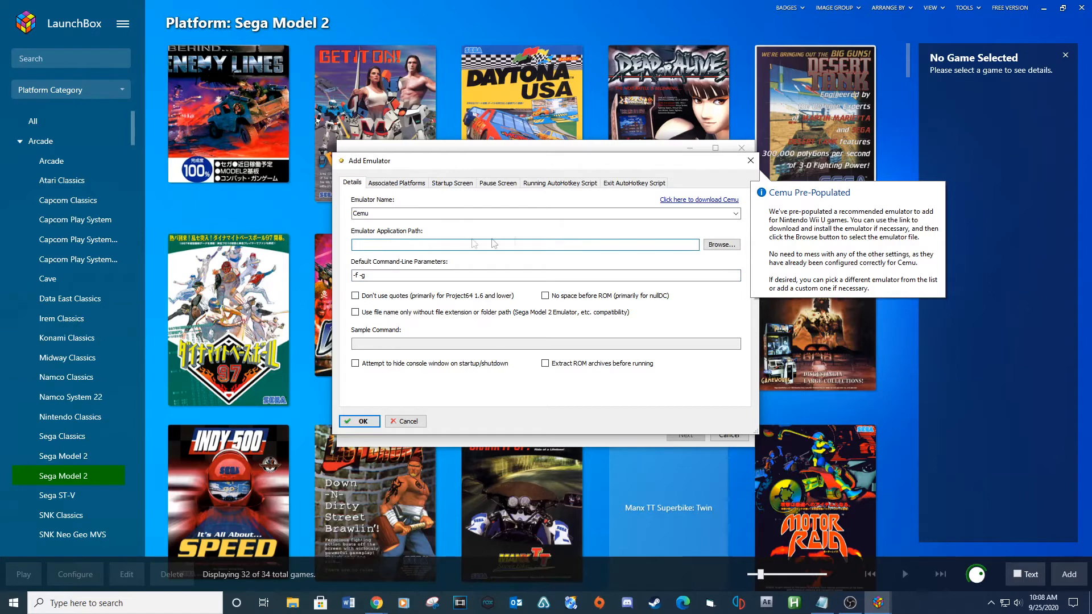
click(720, 245)
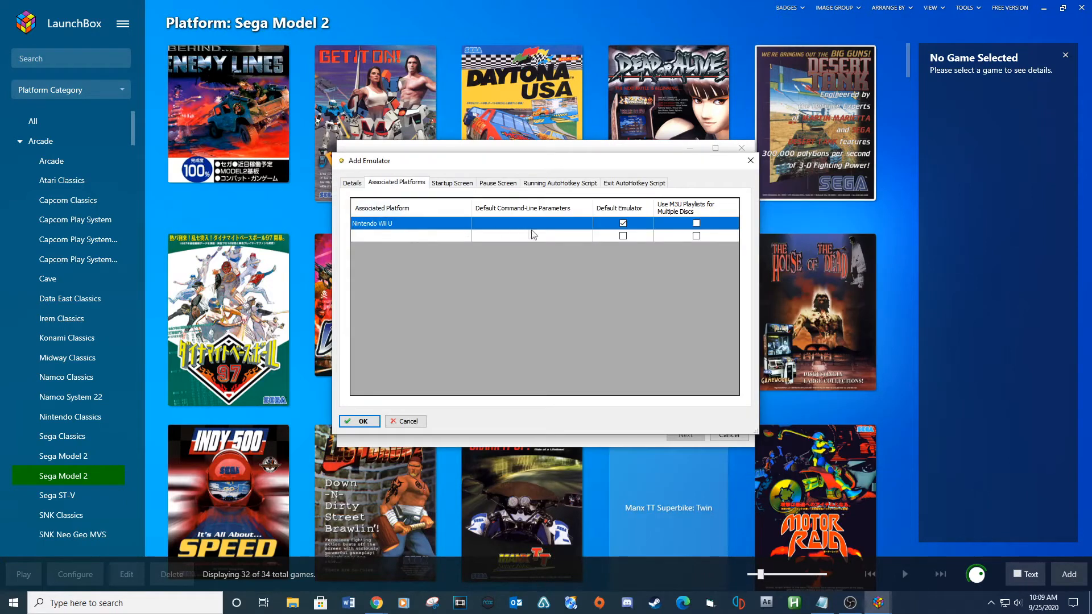
click(352, 182)
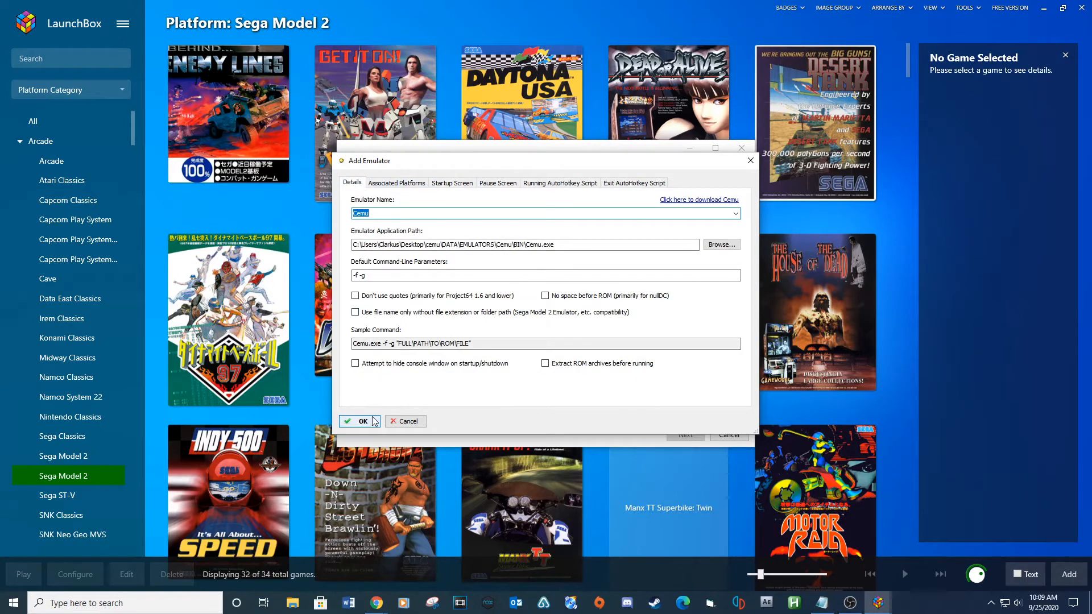
click(358, 421)
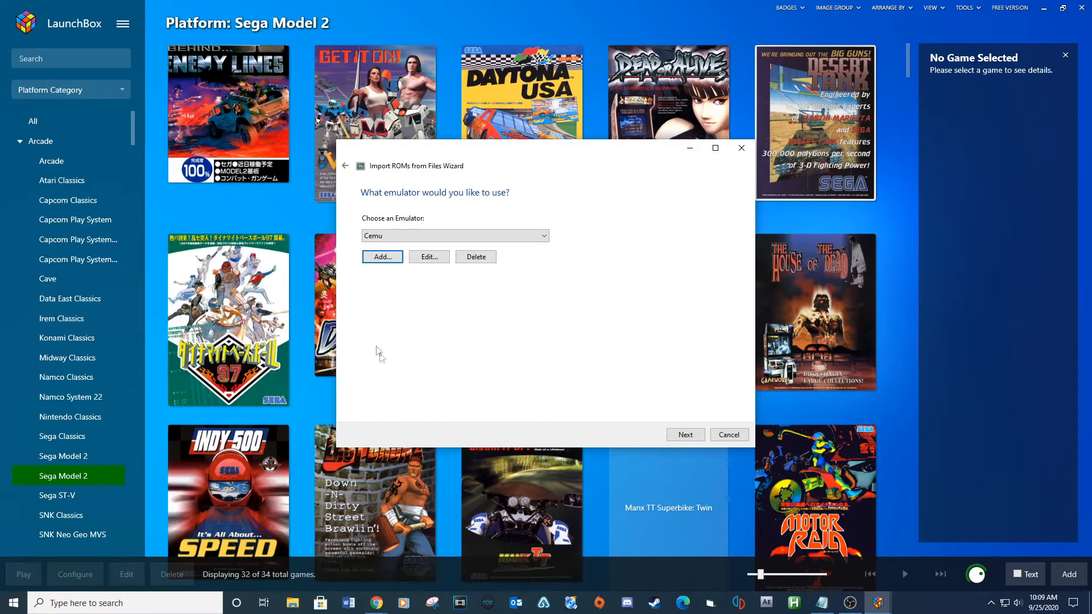
Accept defaults for emulator, metadata, images, EmuMovies and custom options to reach Ready to Import
click(684, 435)
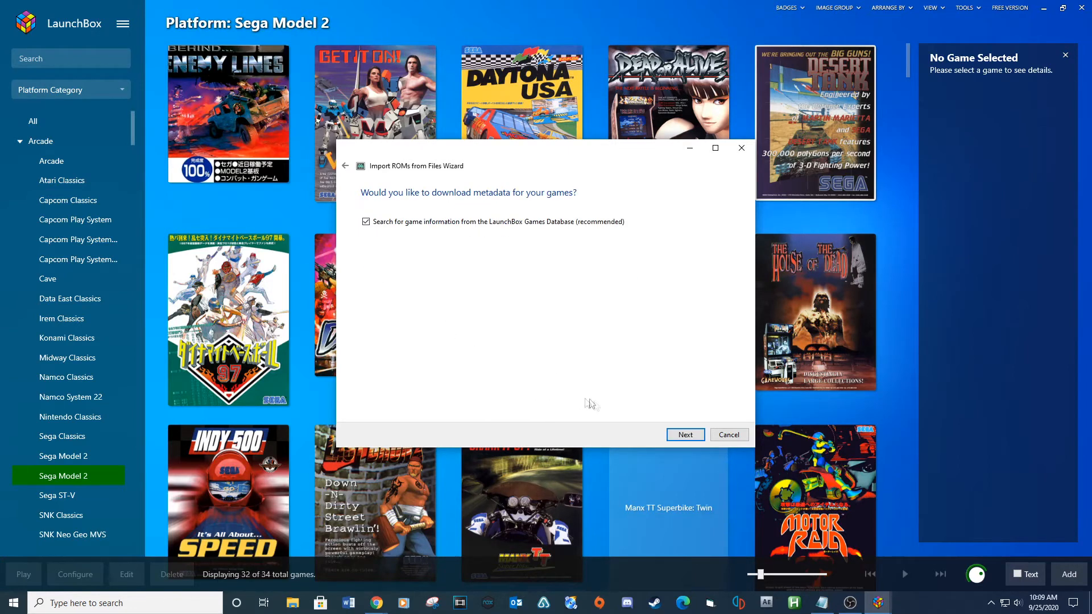
click(683, 434)
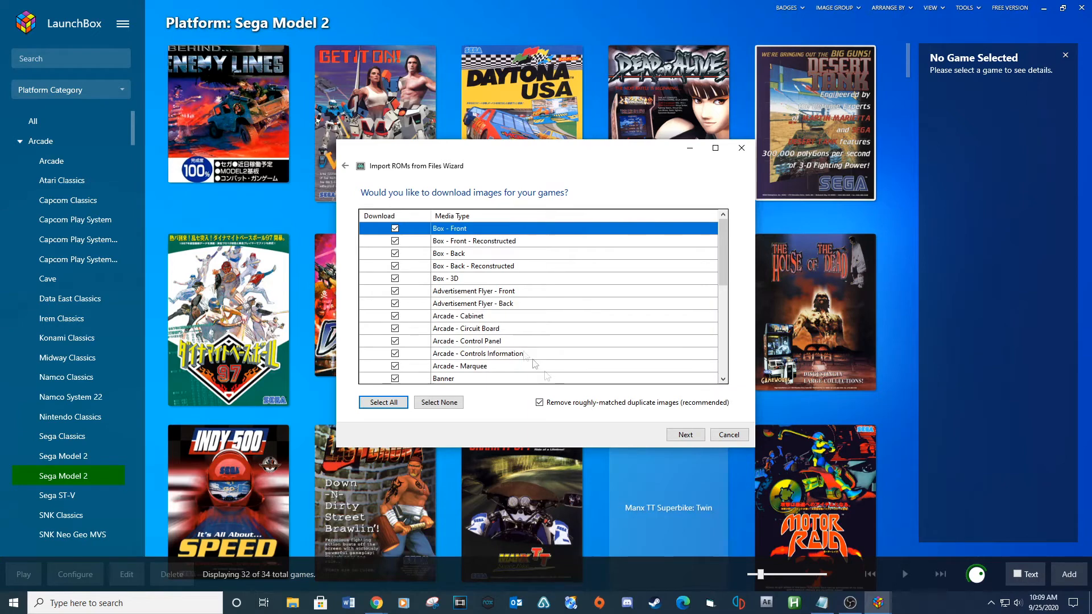
click(683, 435)
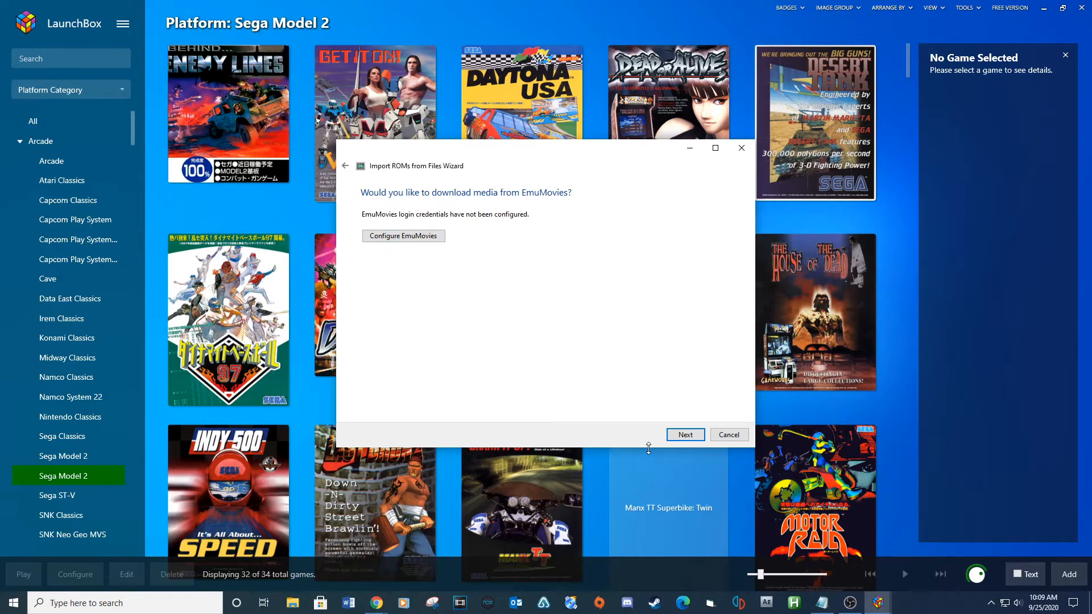
click(684, 435)
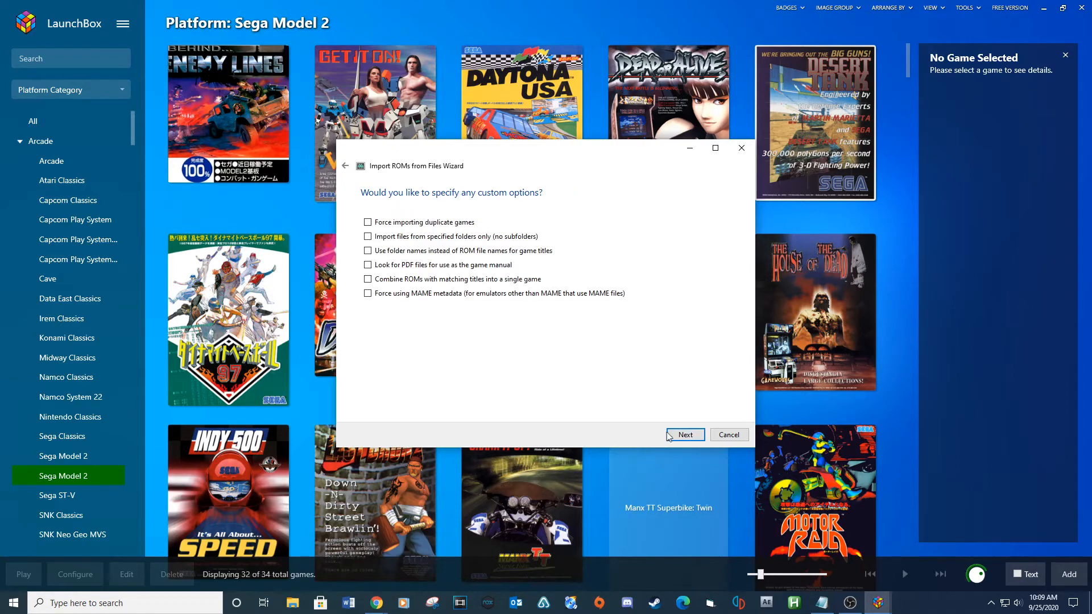
click(685, 434)
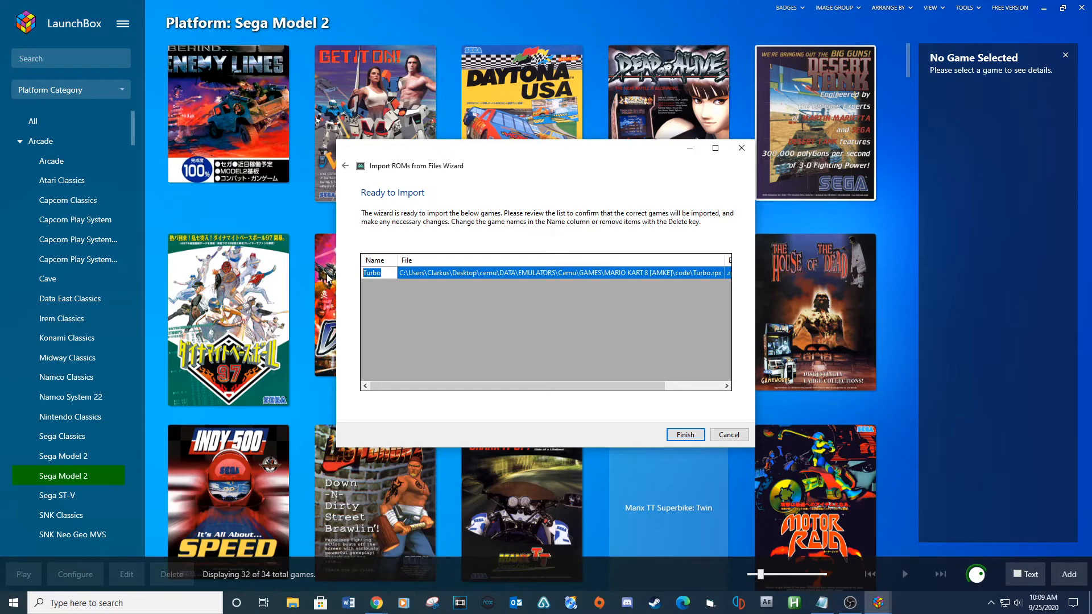
Rename Turbo to 'Mario Kart 8', finish the import and dismiss the success message
text(Mario Kart 8)
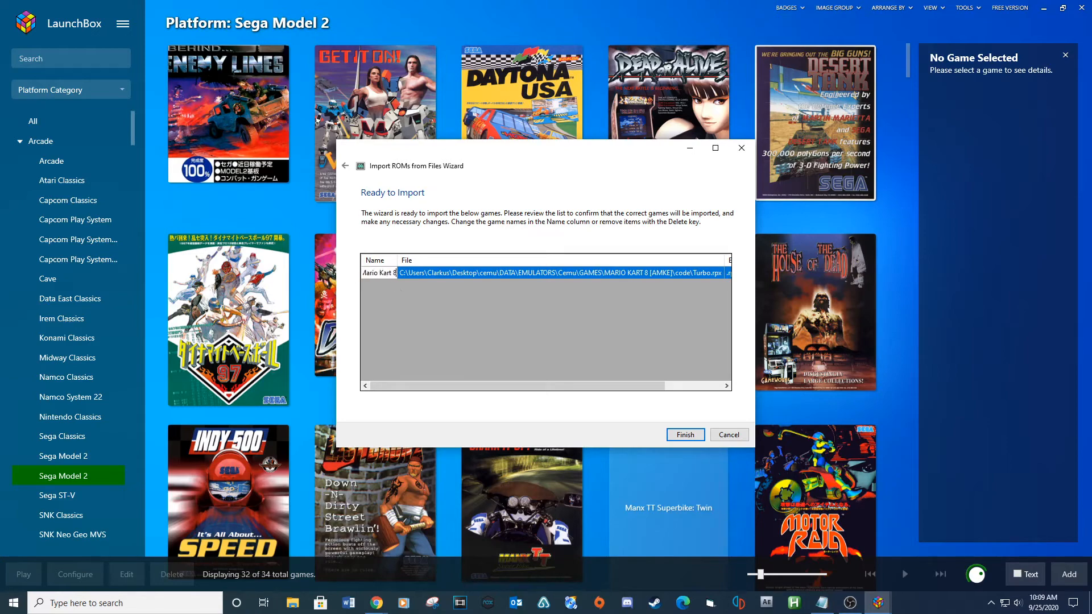
click(683, 434)
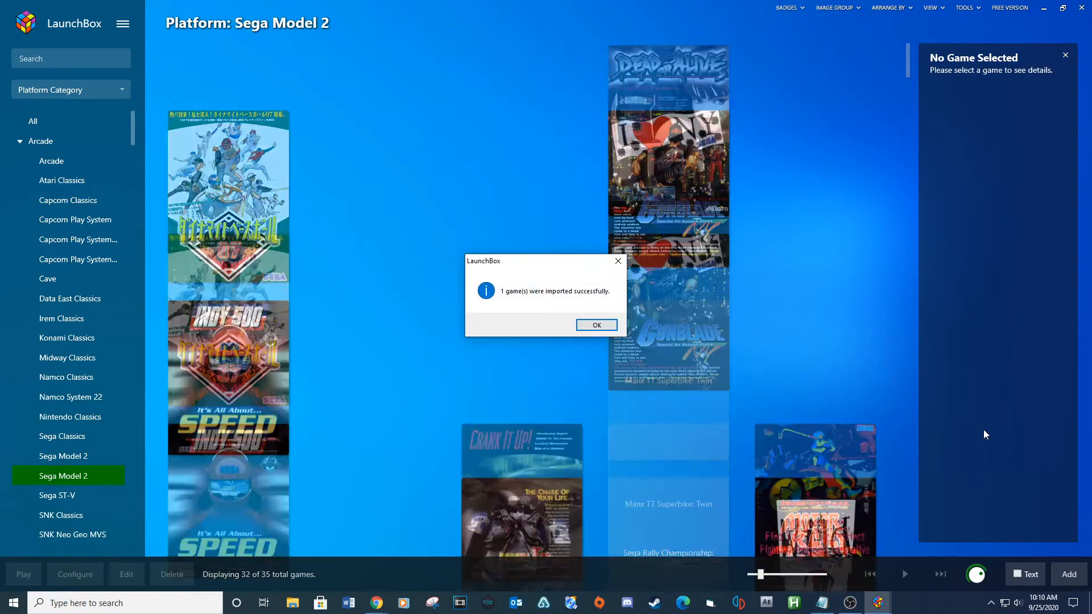
click(596, 325)
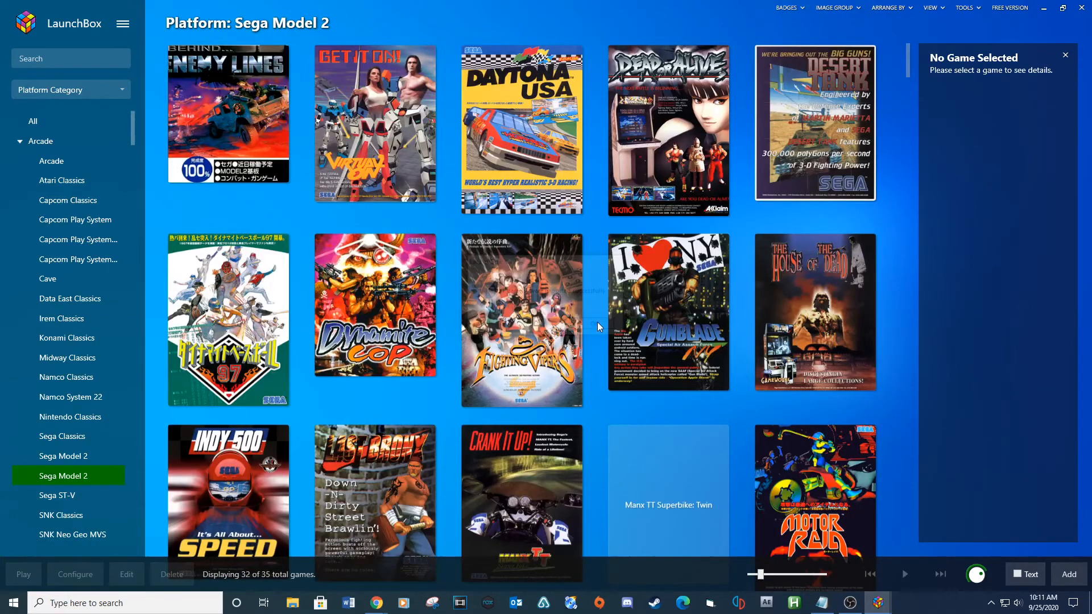